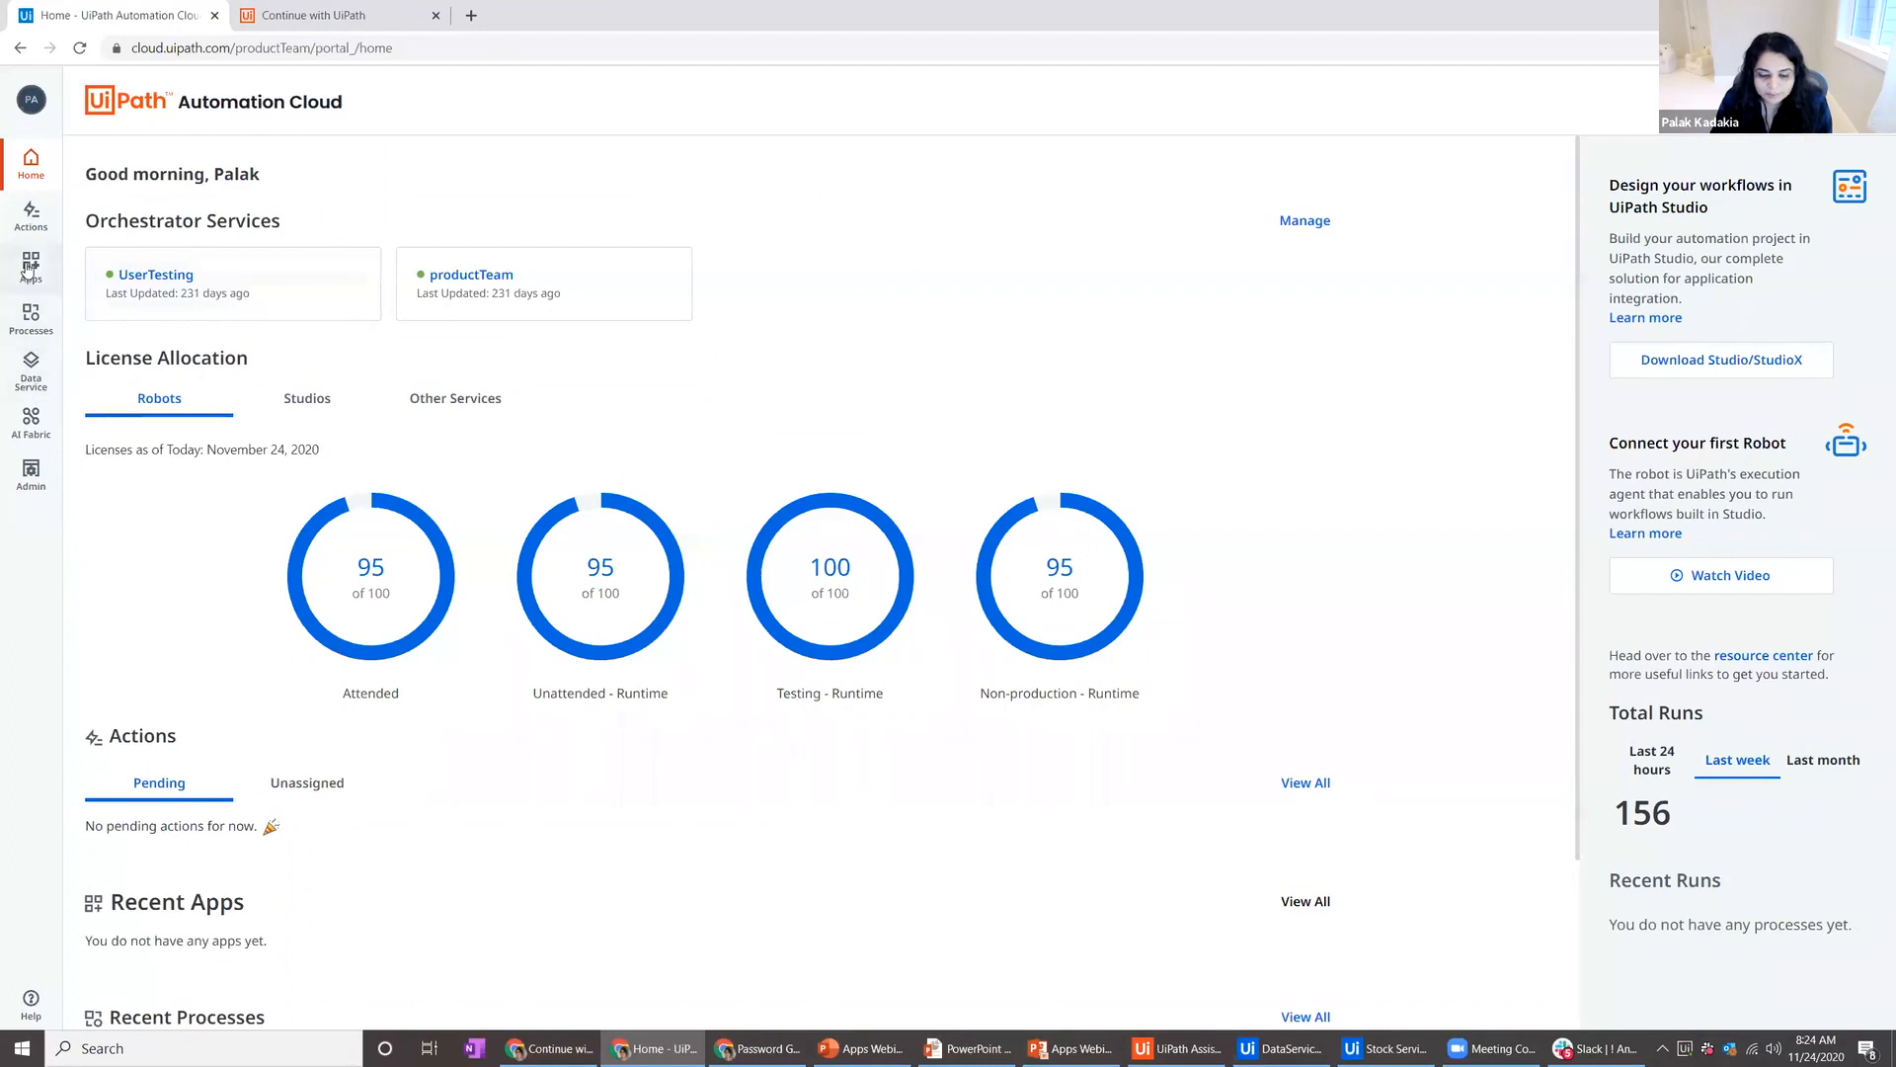
Show the team's Apps list in Automation Cloud
click(29, 275)
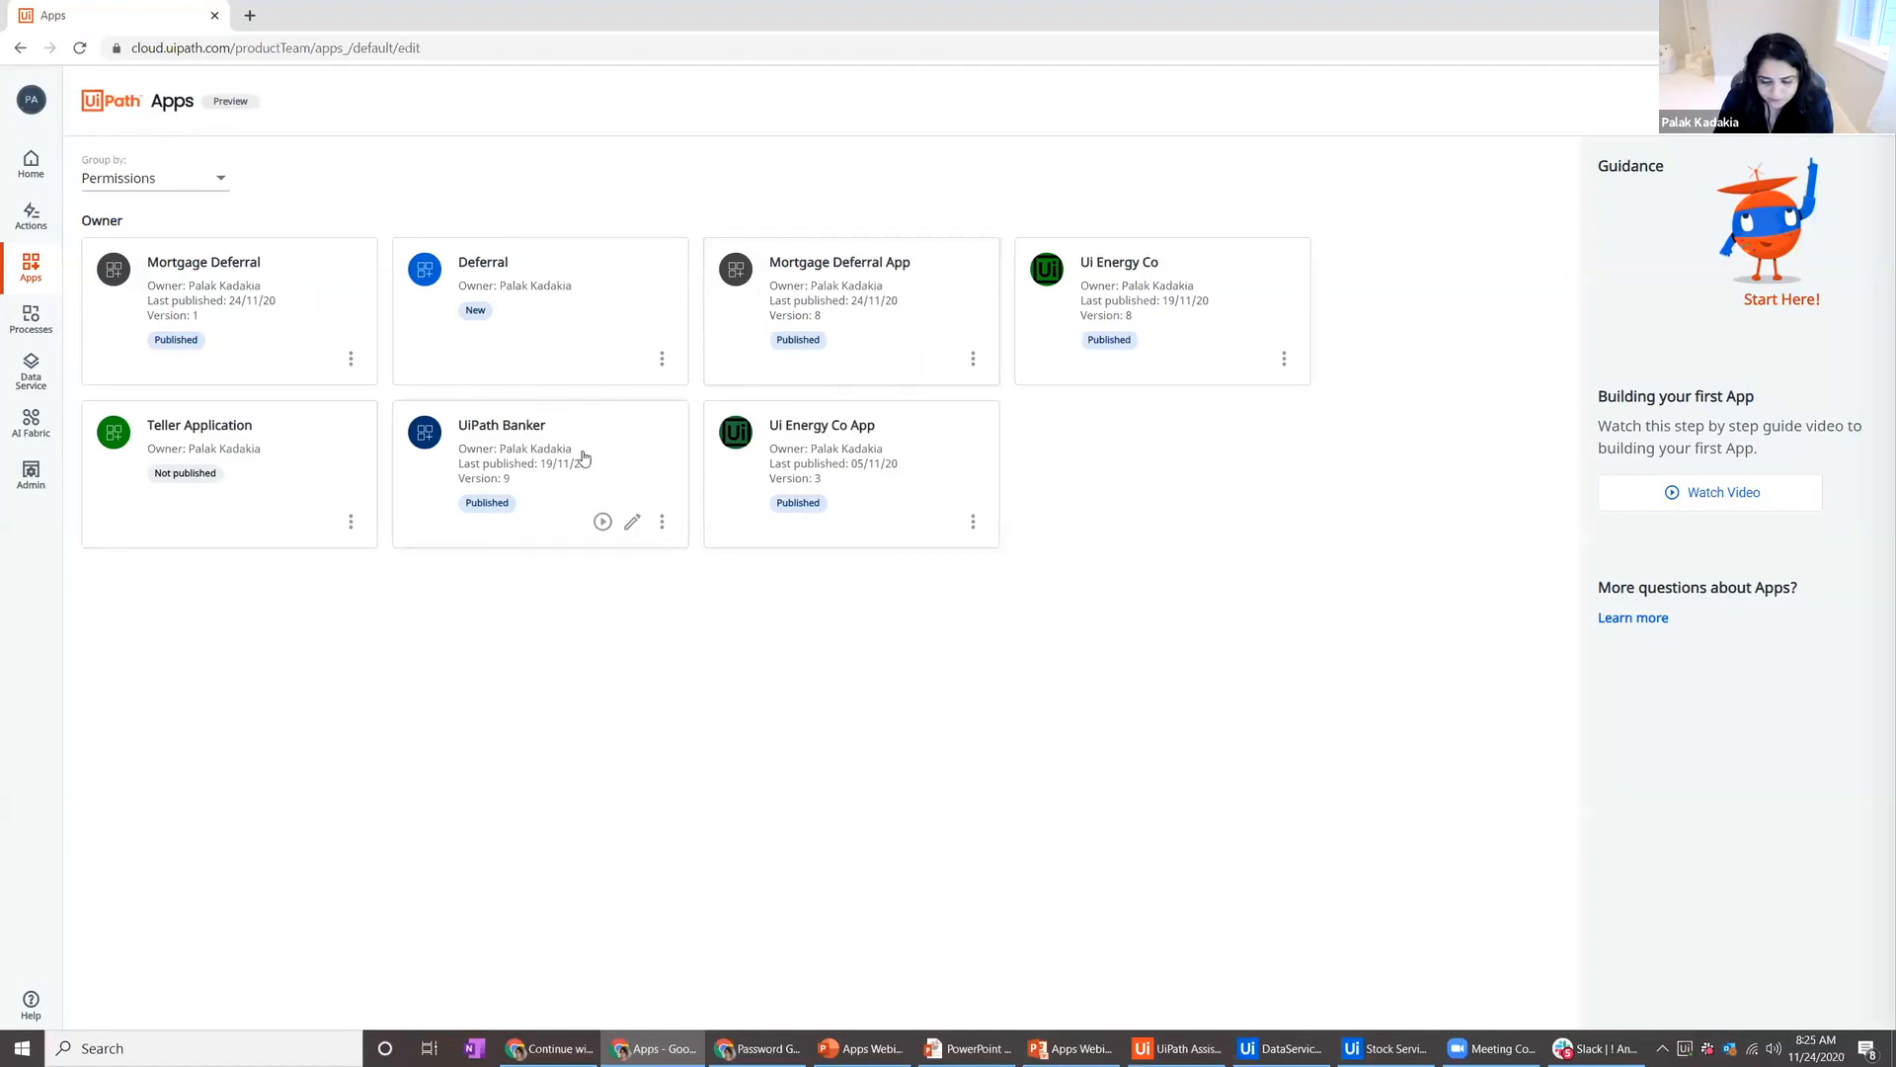
Launch the UiPath Banker app and accept the incoming customer call
click(601, 521)
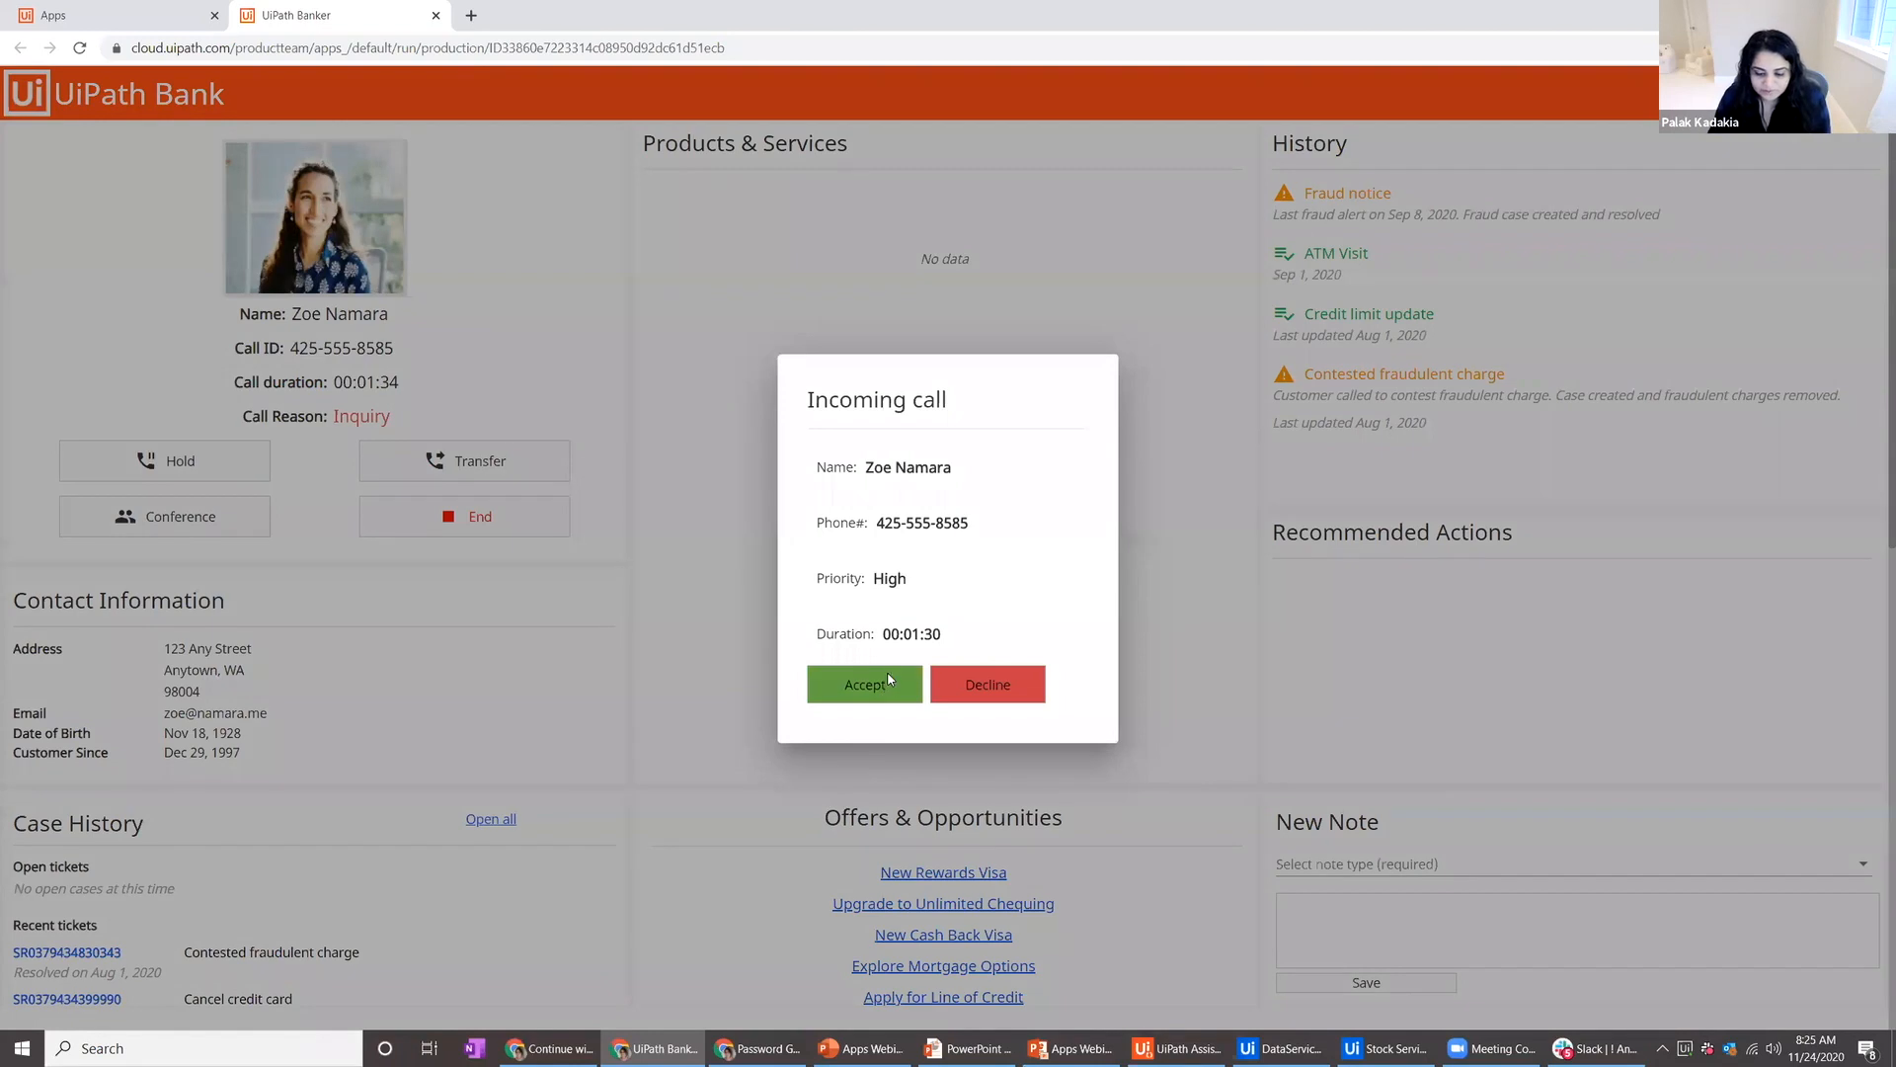
mouse_move(964, 624)
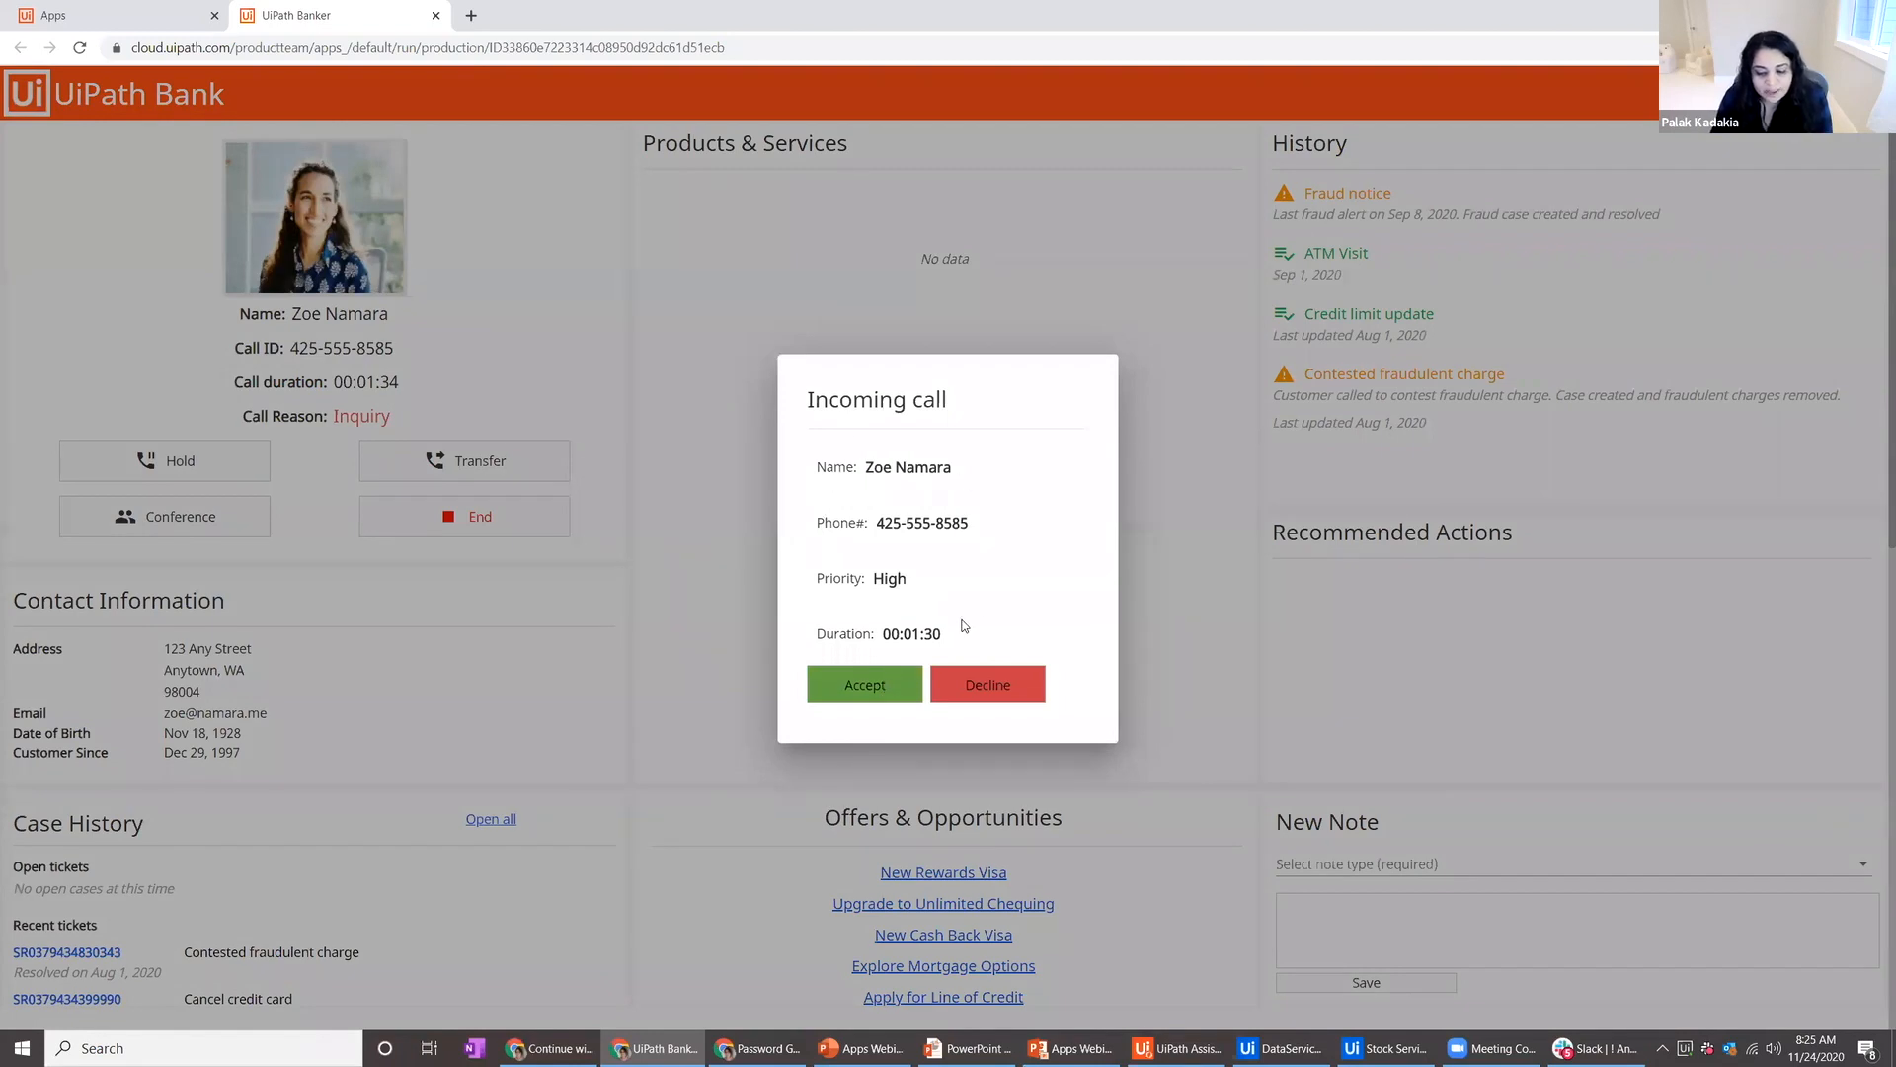
mouse_move(915, 640)
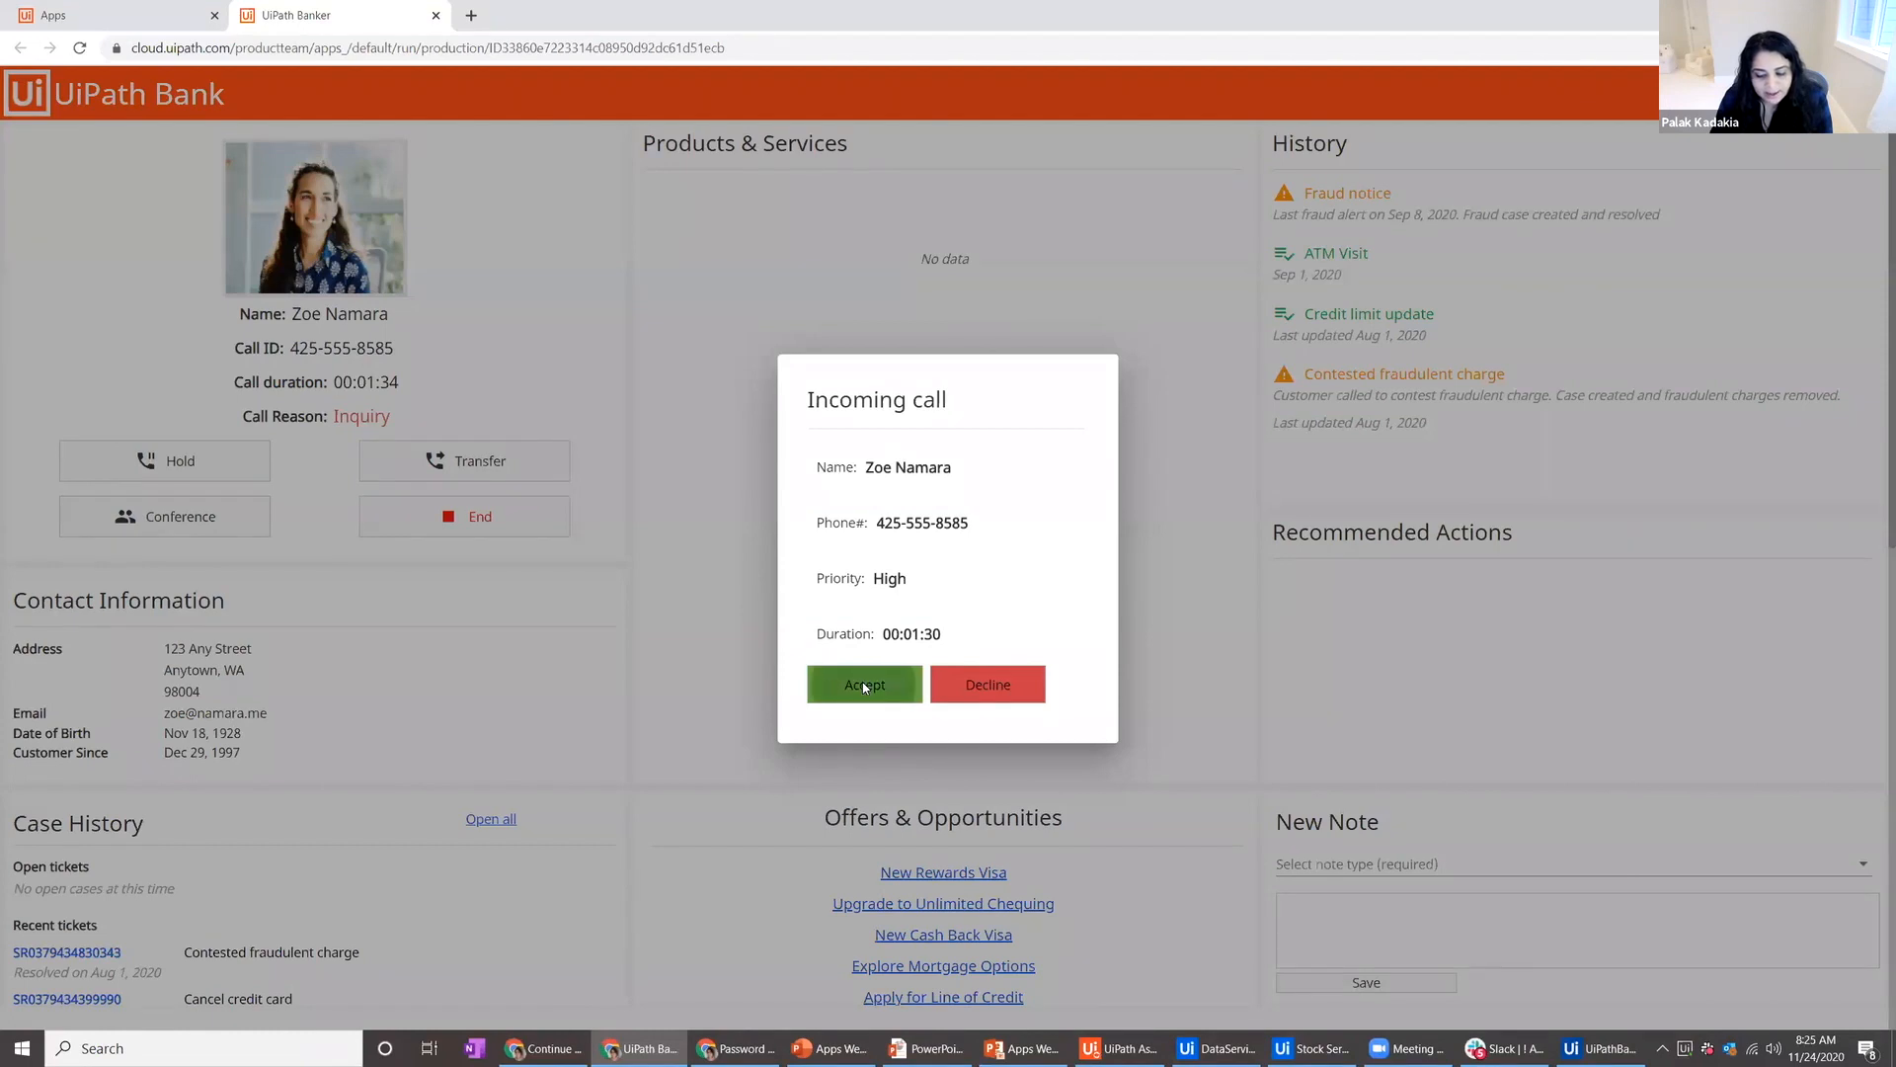
click(866, 684)
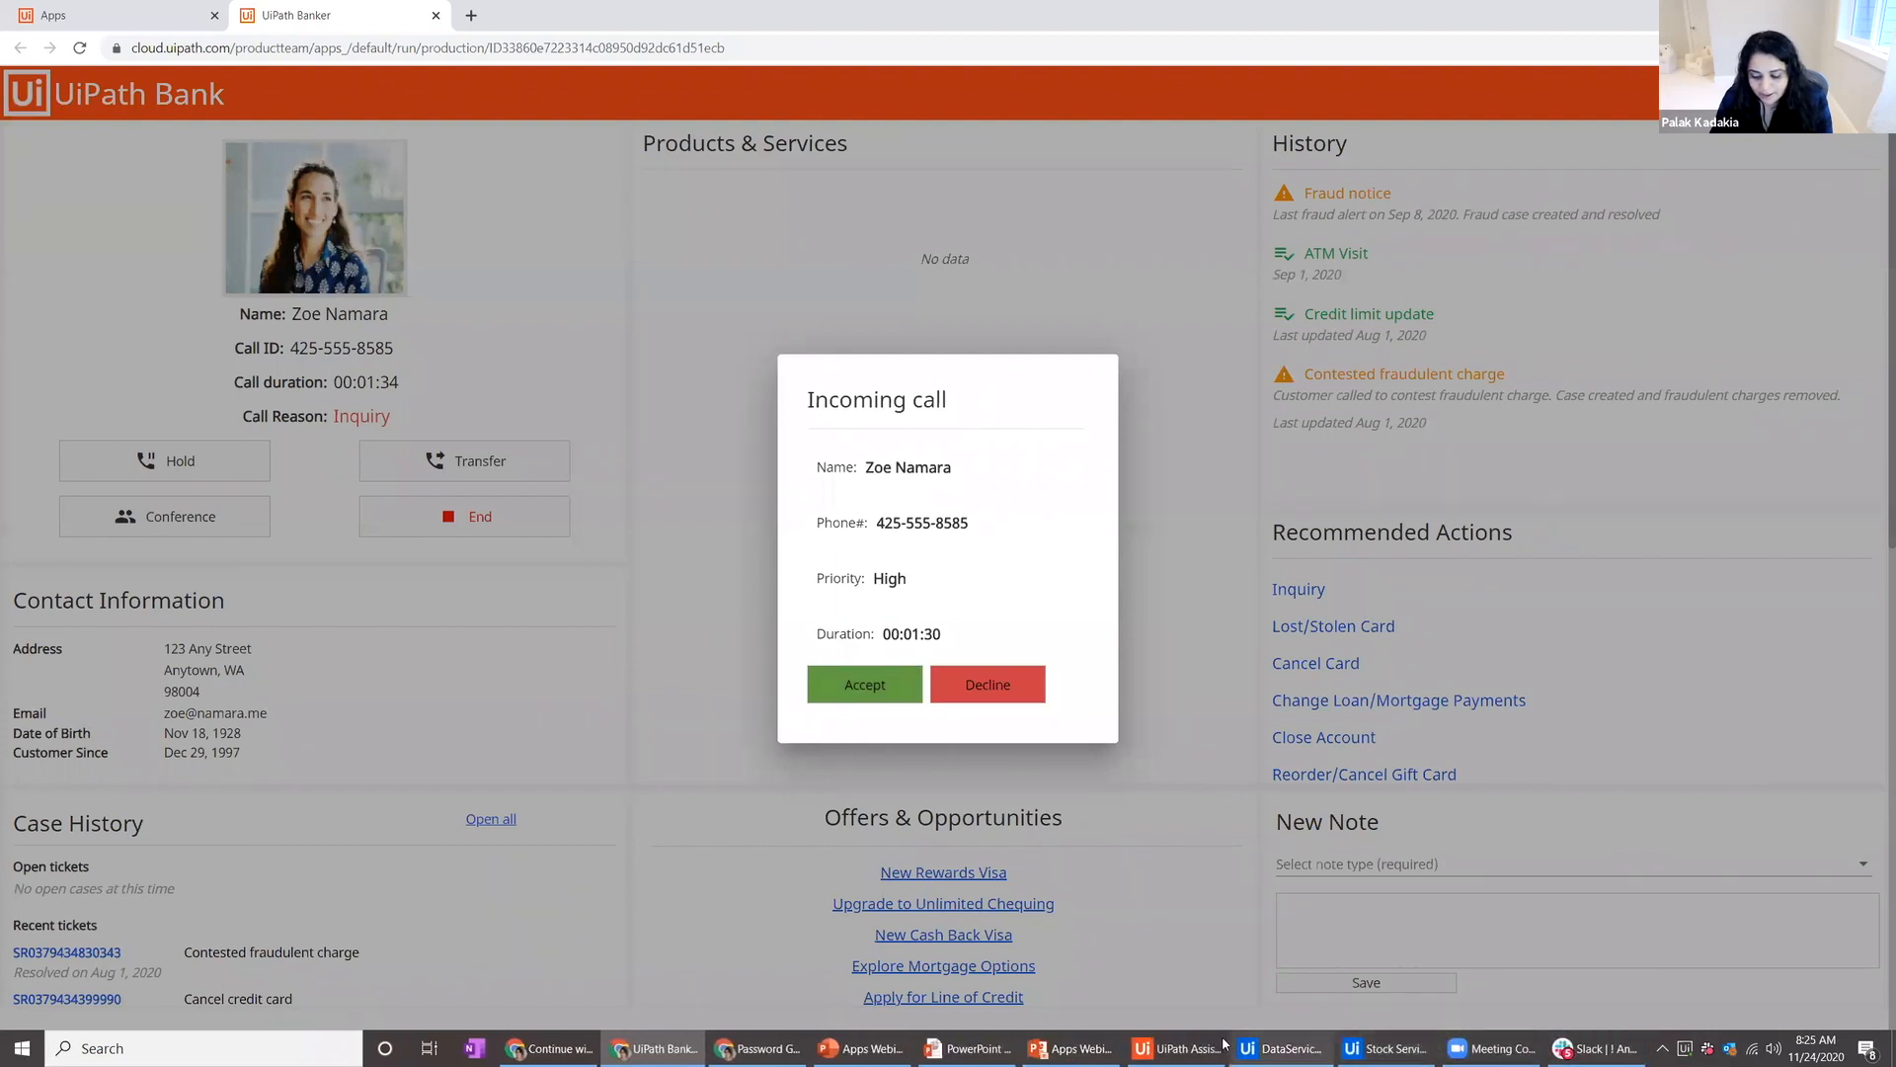
click(1179, 1046)
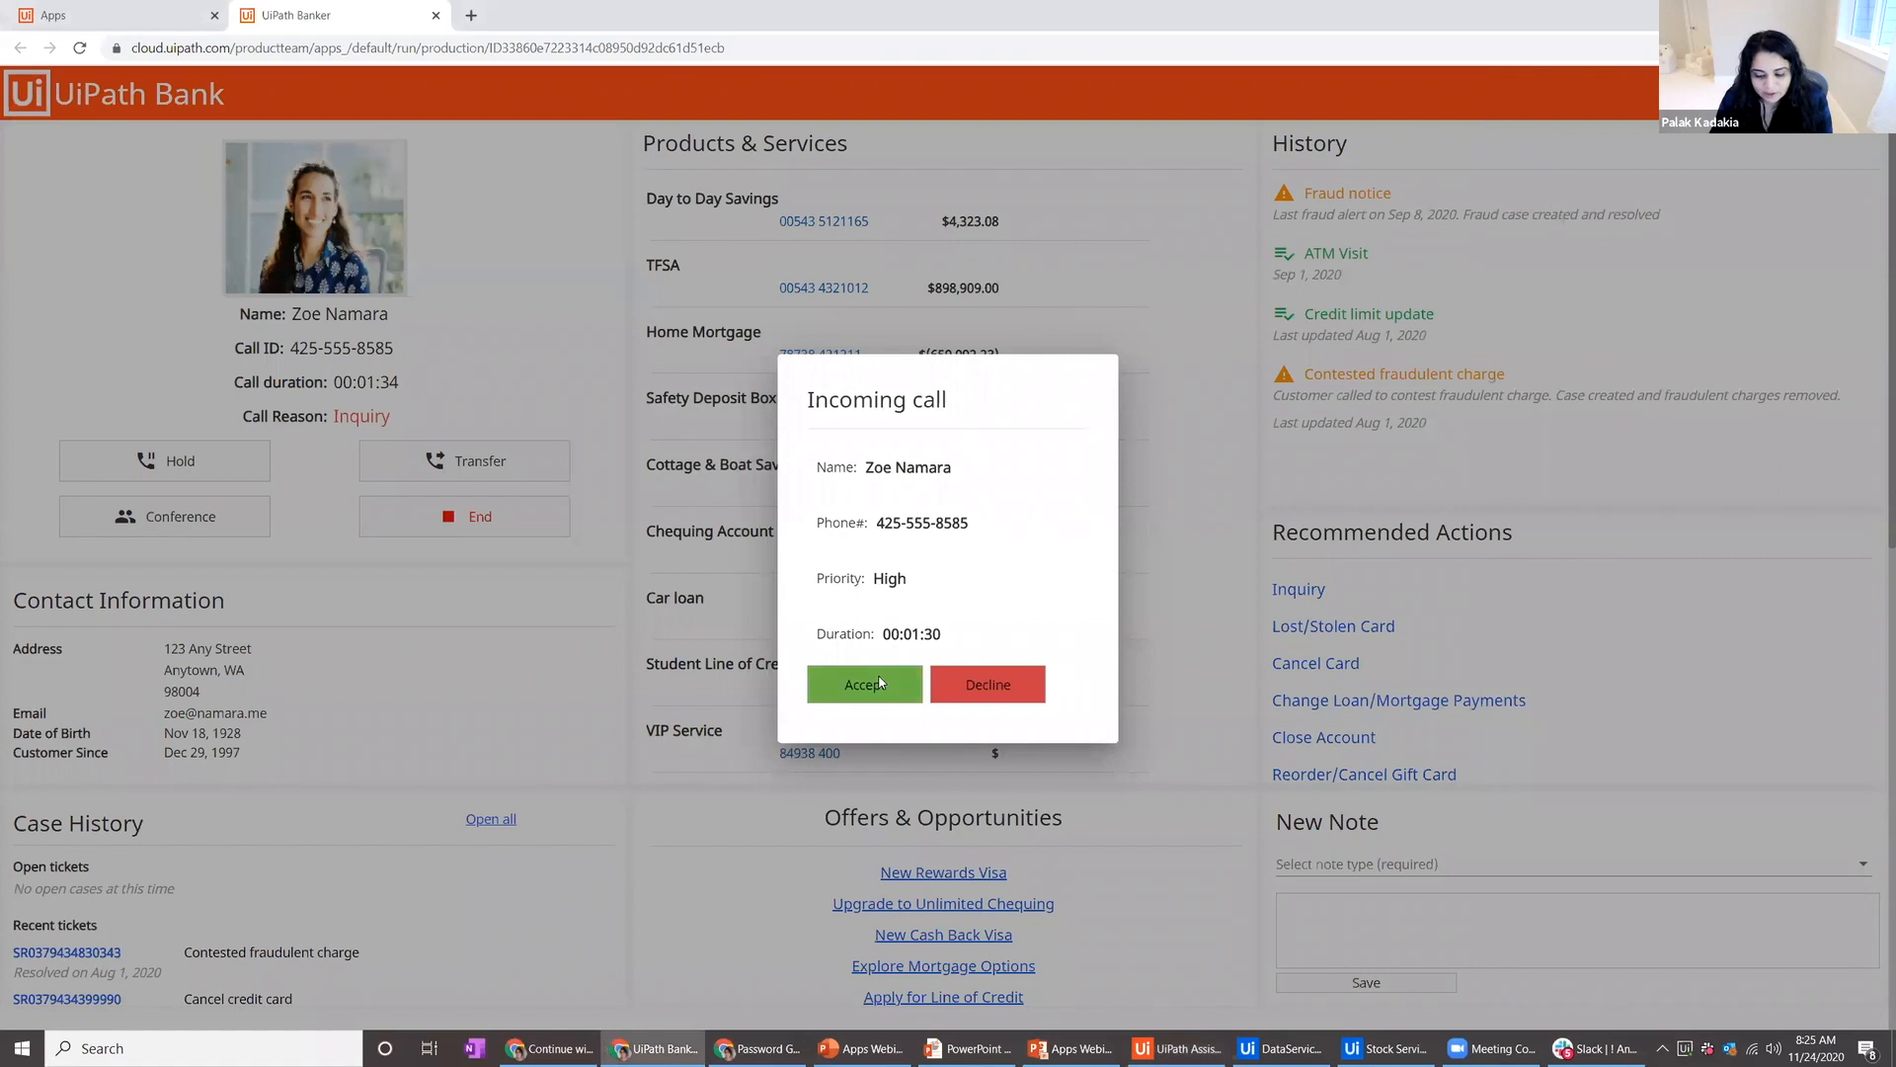
Accept the call to reveal the customer's dashboard with products, history and recommended actions
click(865, 683)
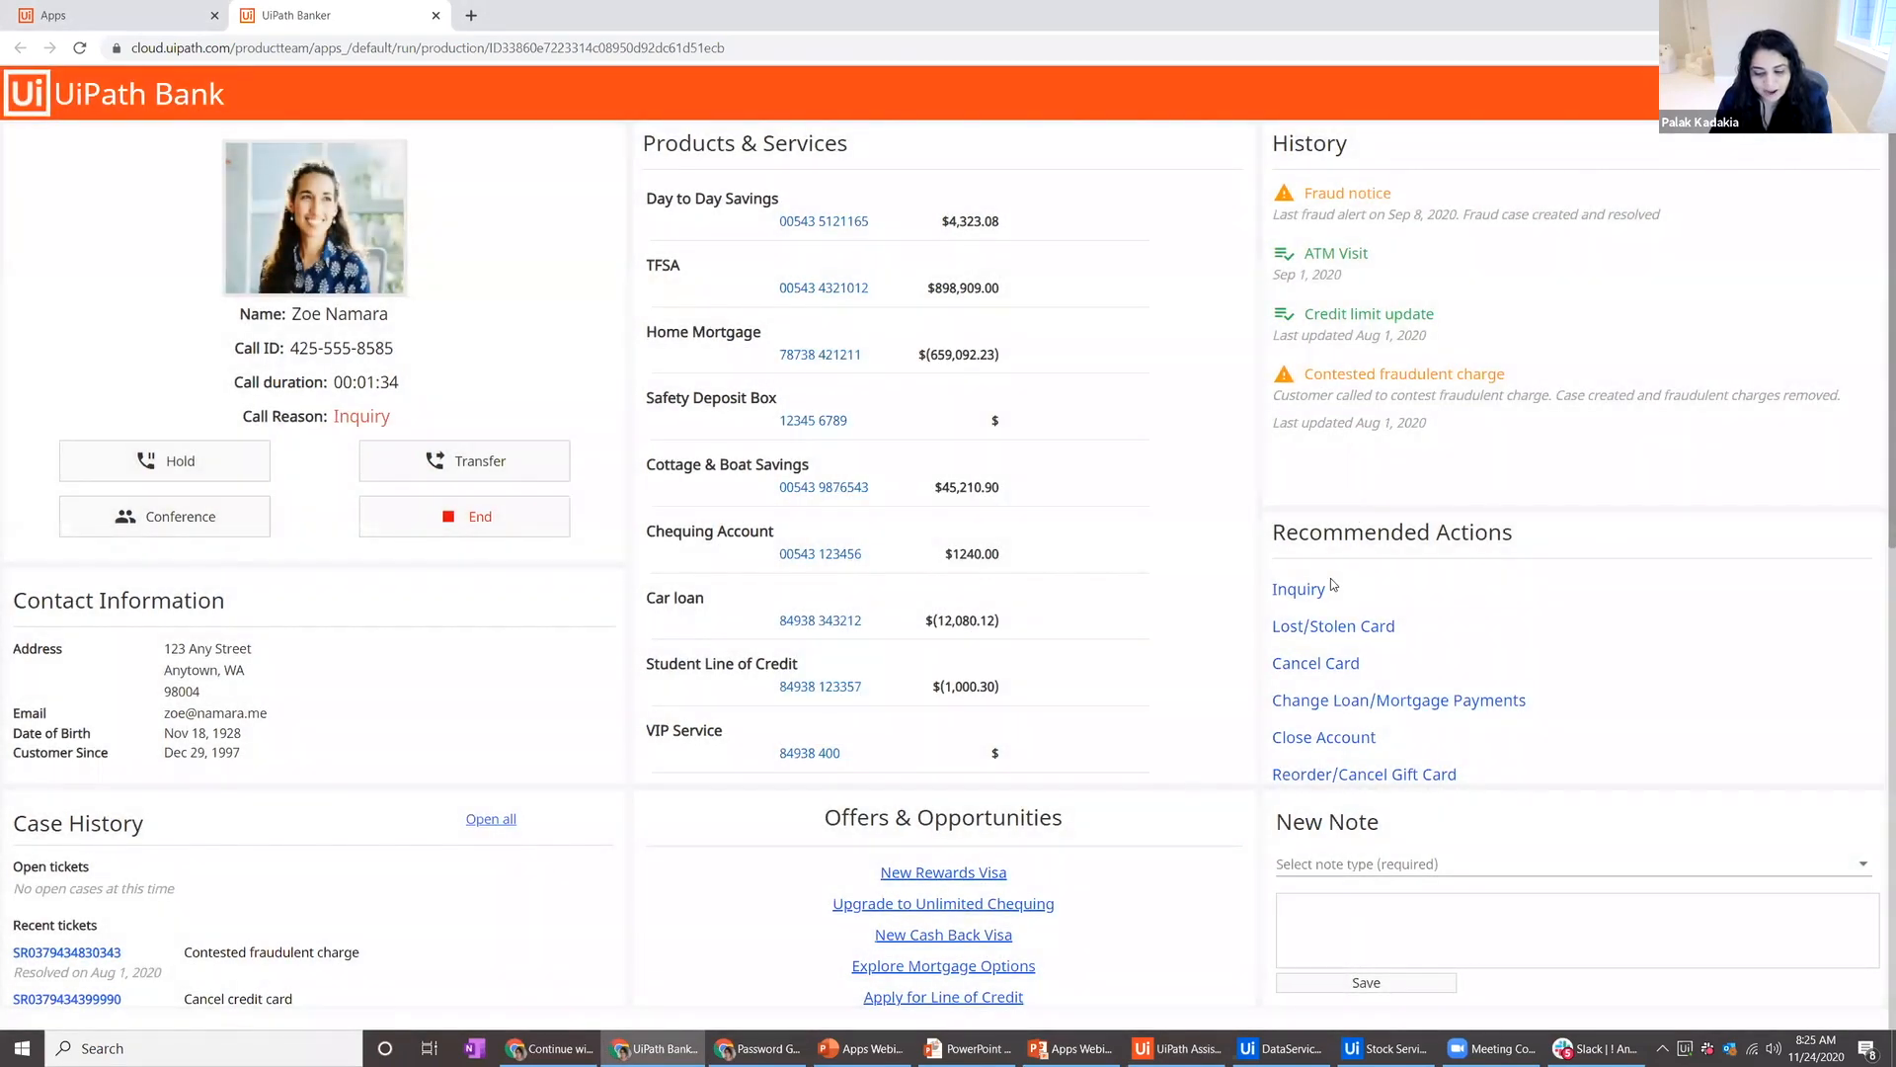
mouse_move(1339, 617)
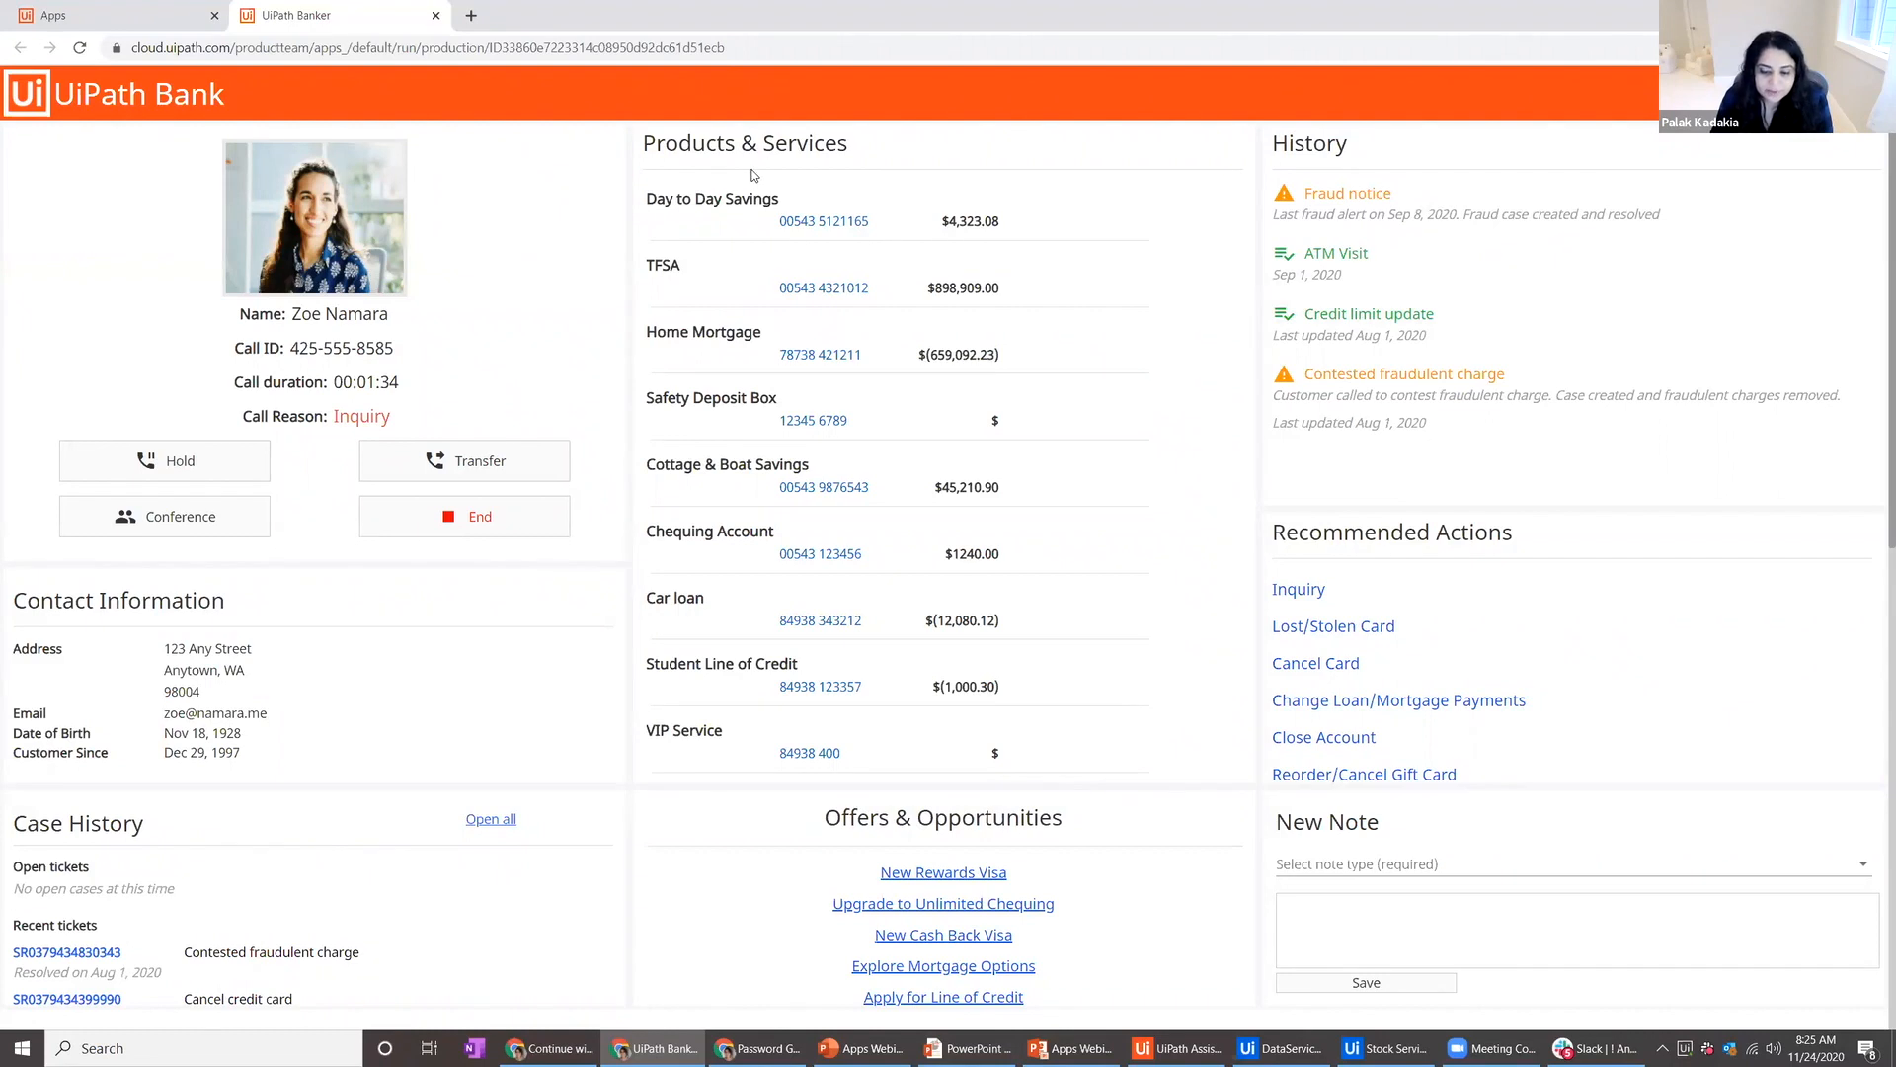
mouse_move(764, 208)
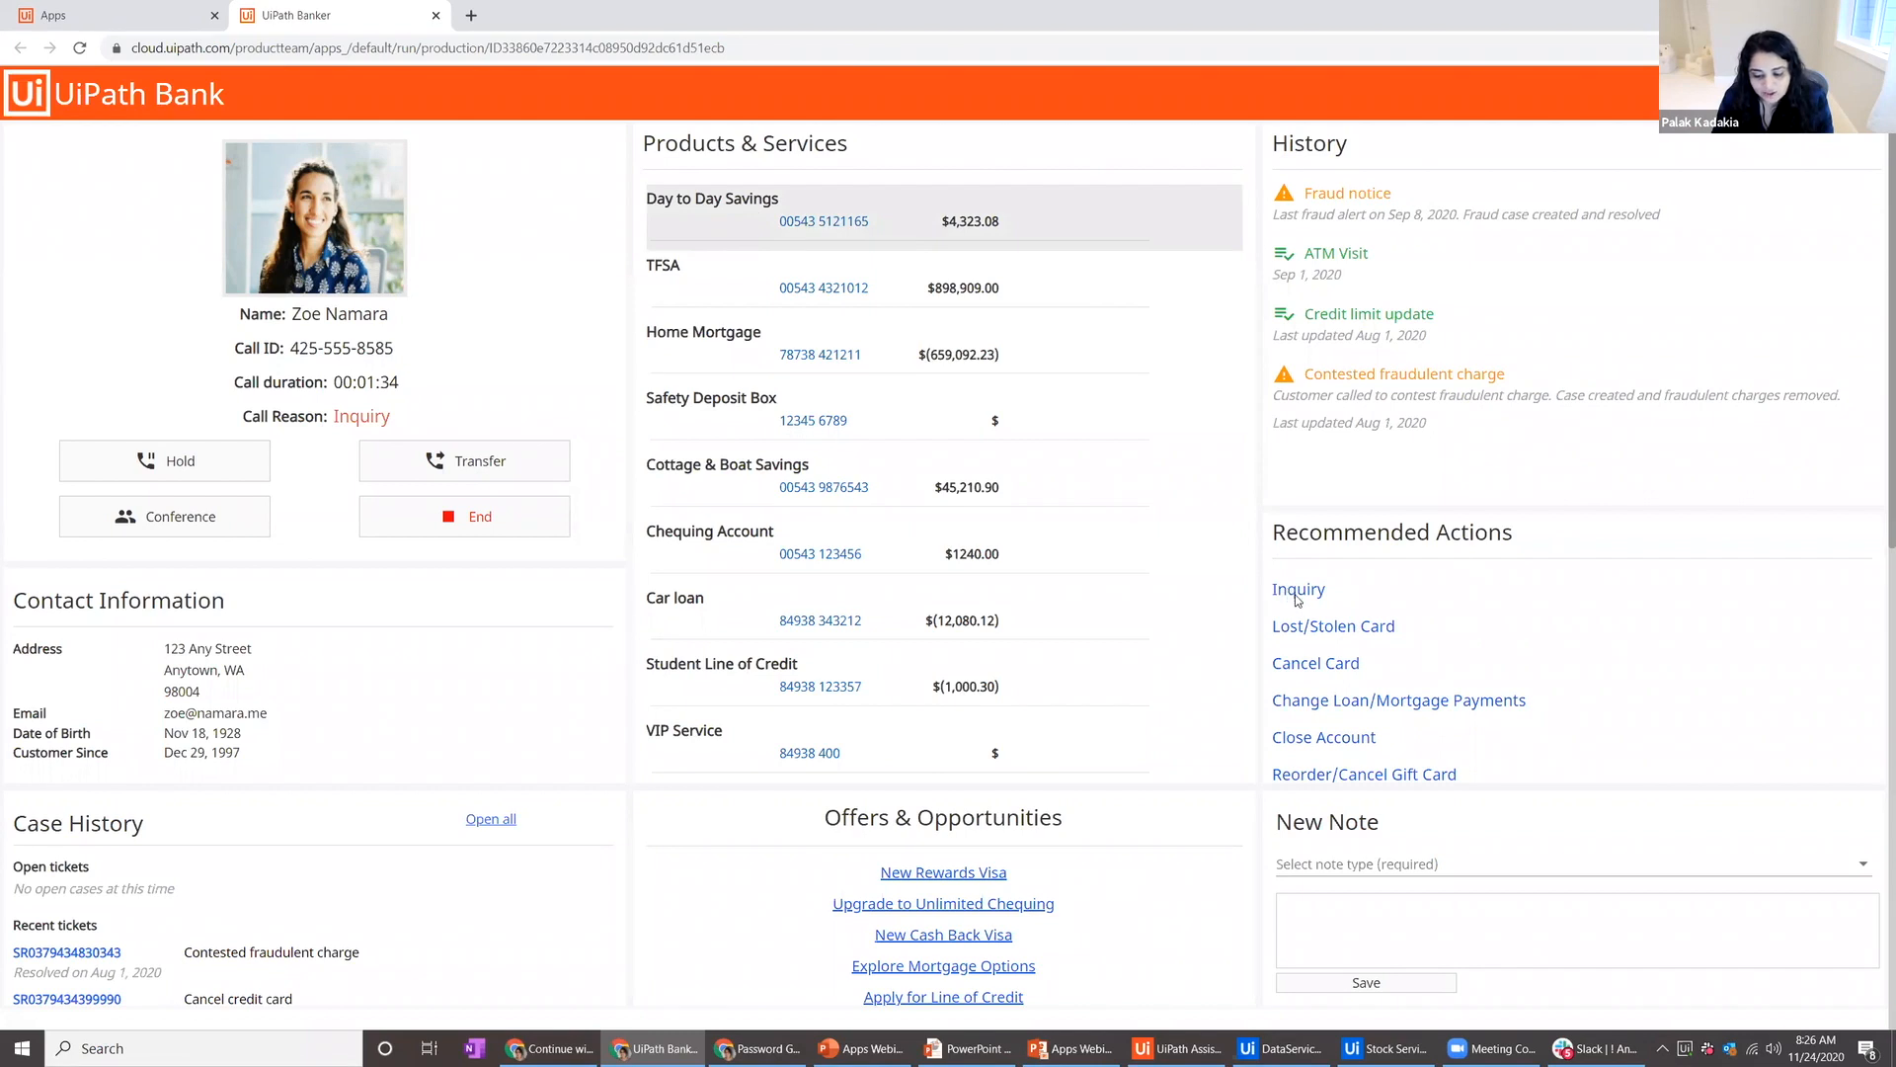
Review the Day to Day Savings transaction history via Inquiry, then close it with Done
click(1300, 589)
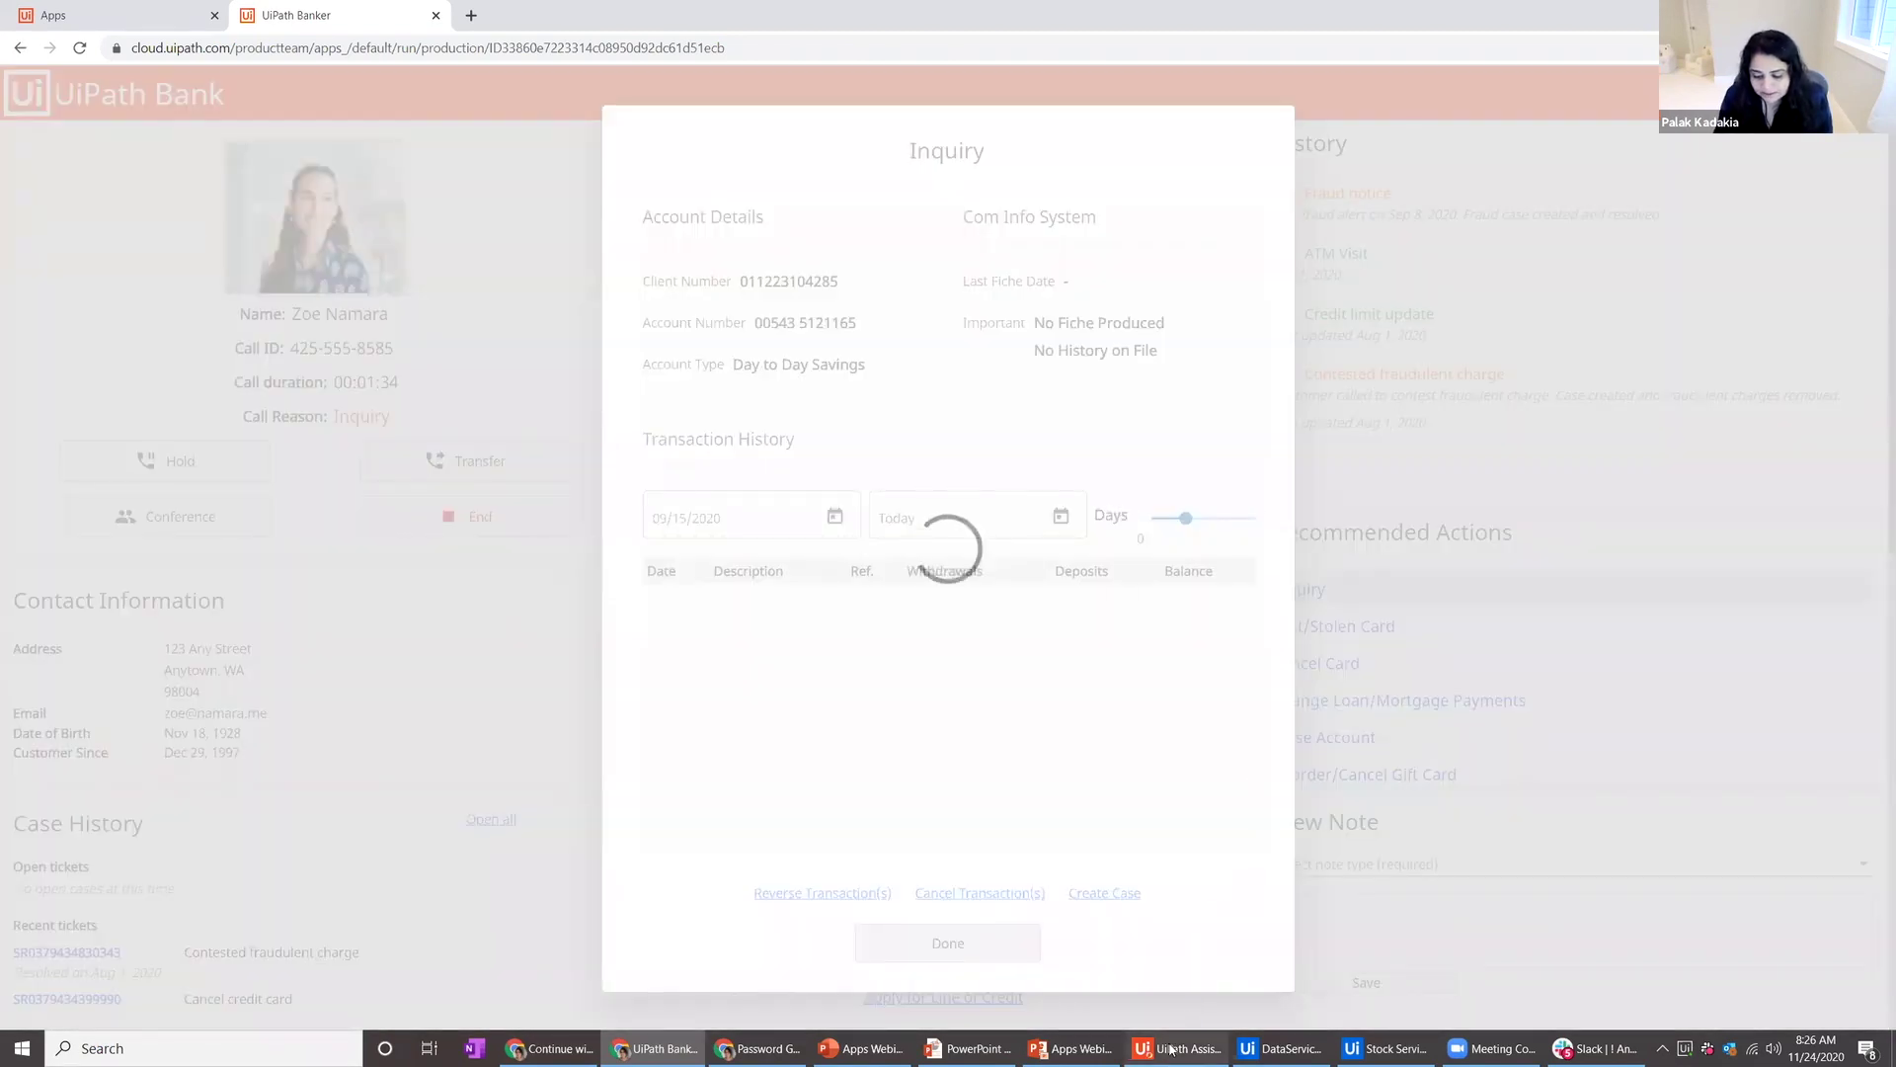
click(1145, 1047)
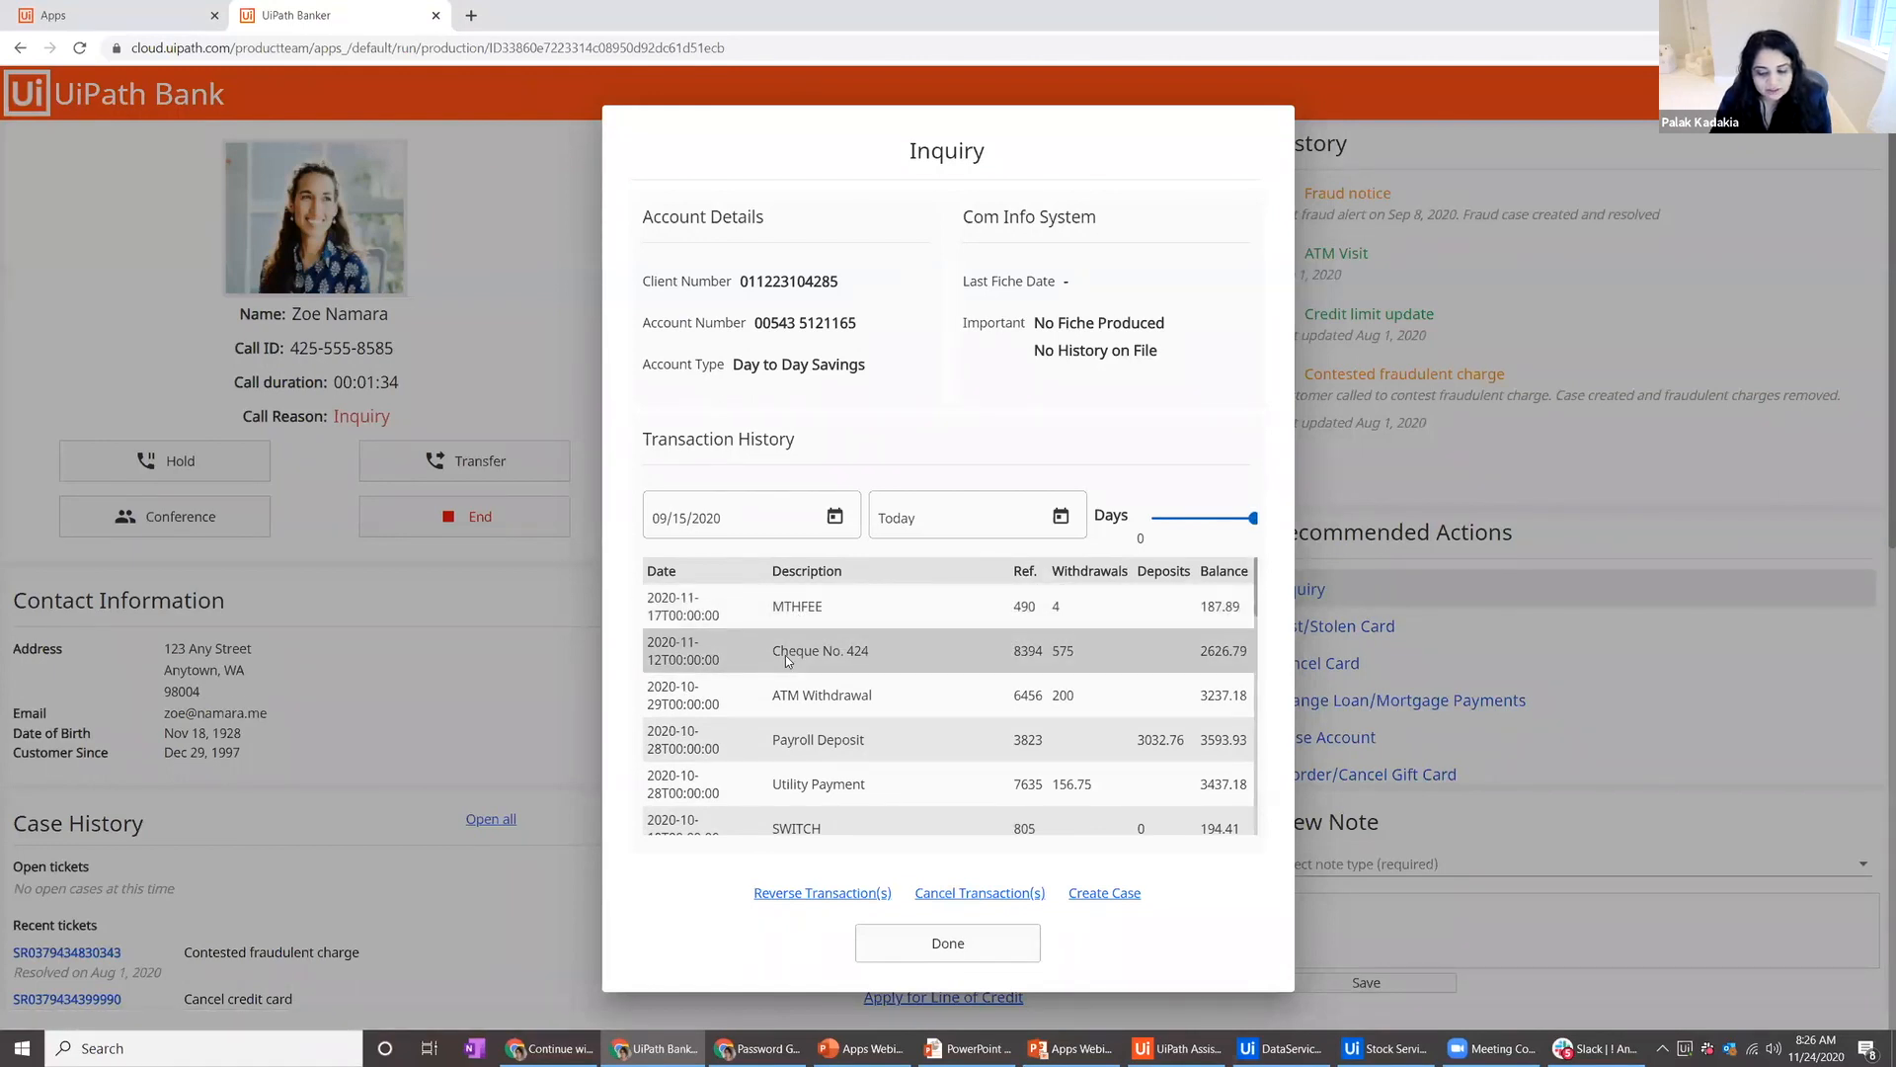
click(822, 650)
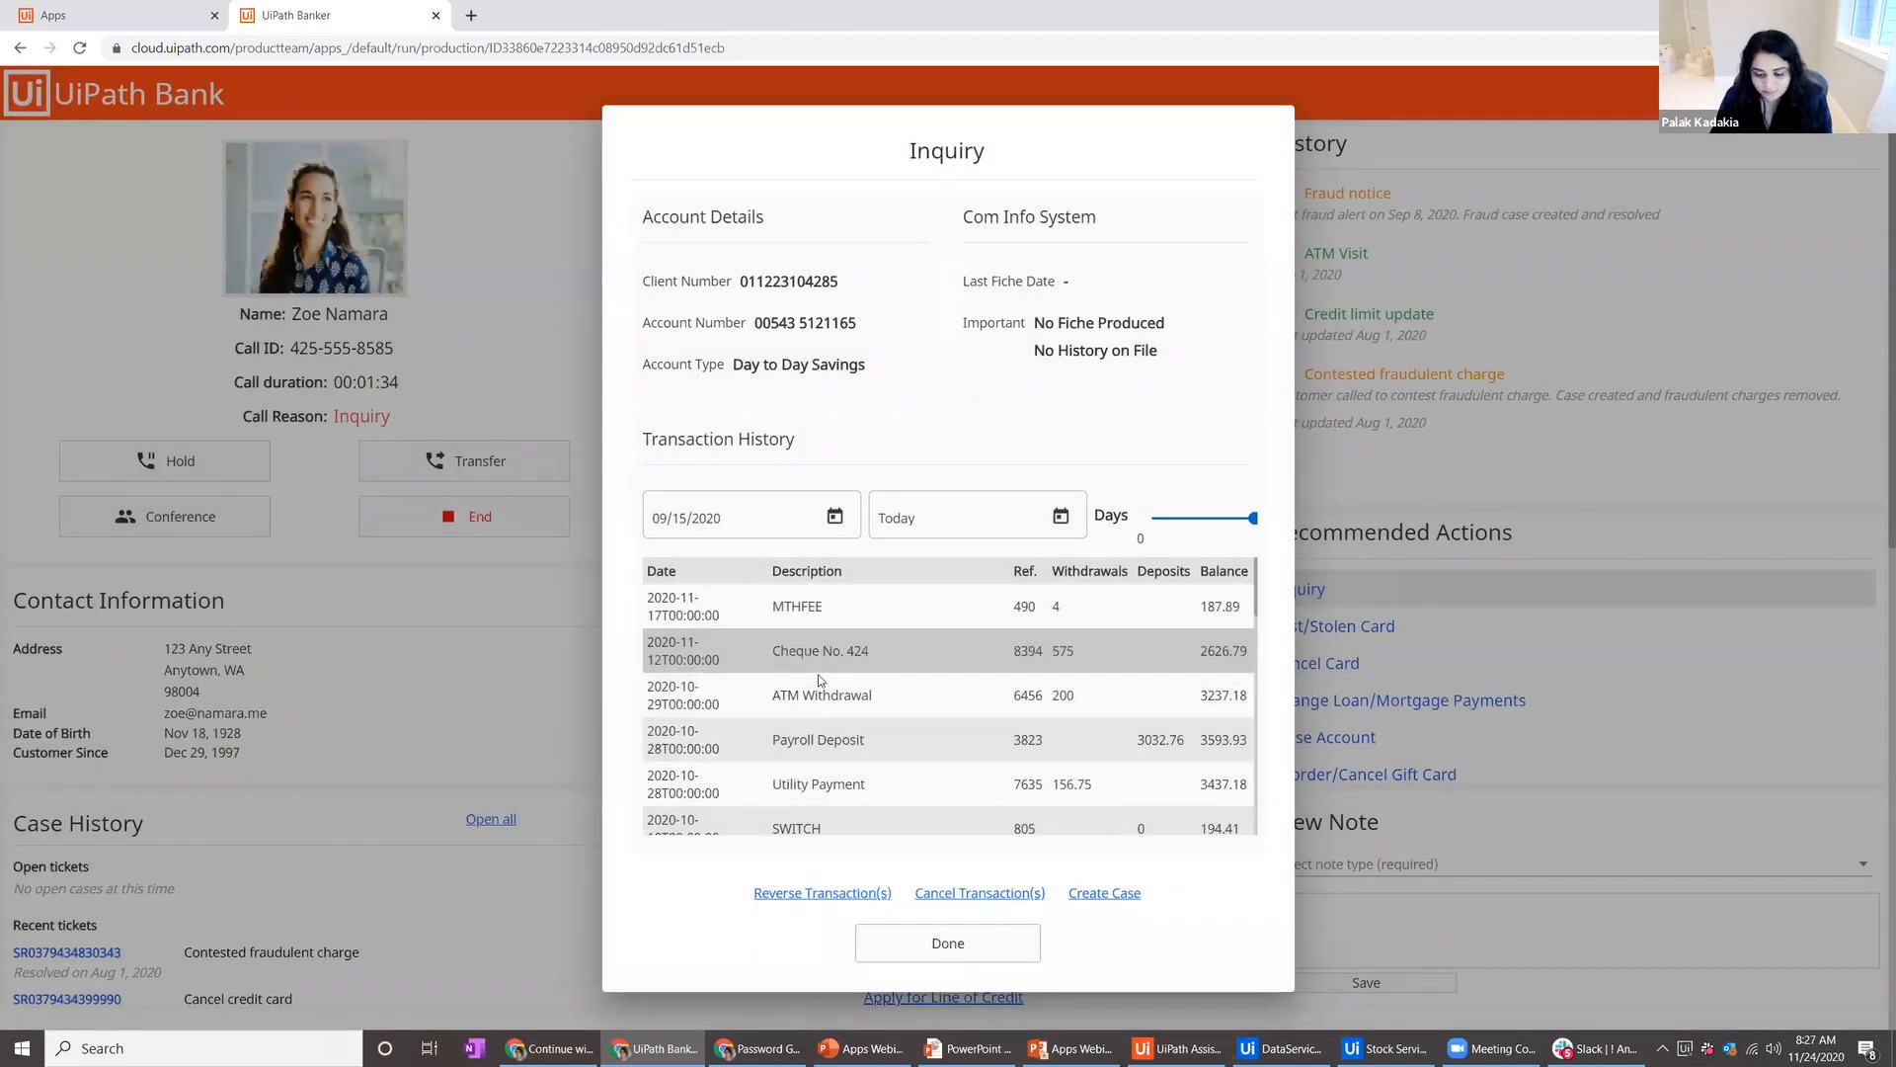
mouse_move(845, 893)
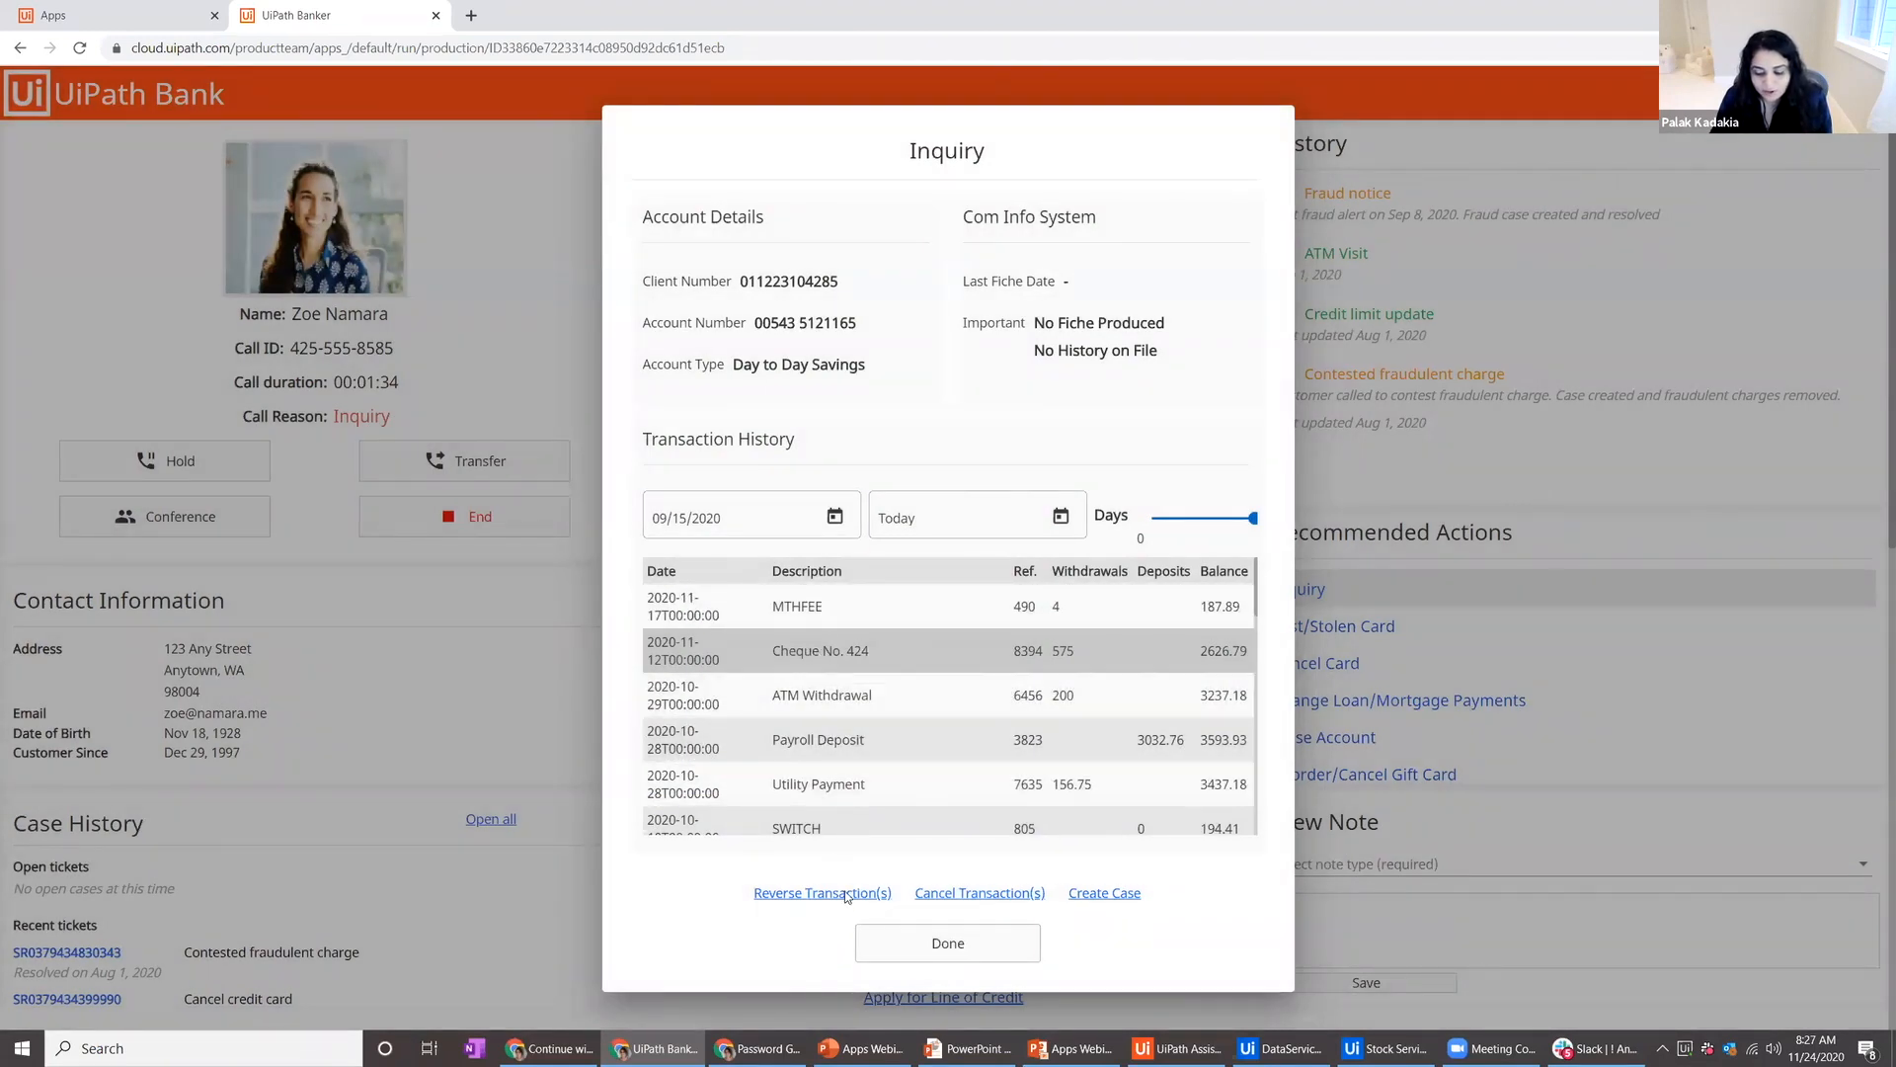
click(822, 893)
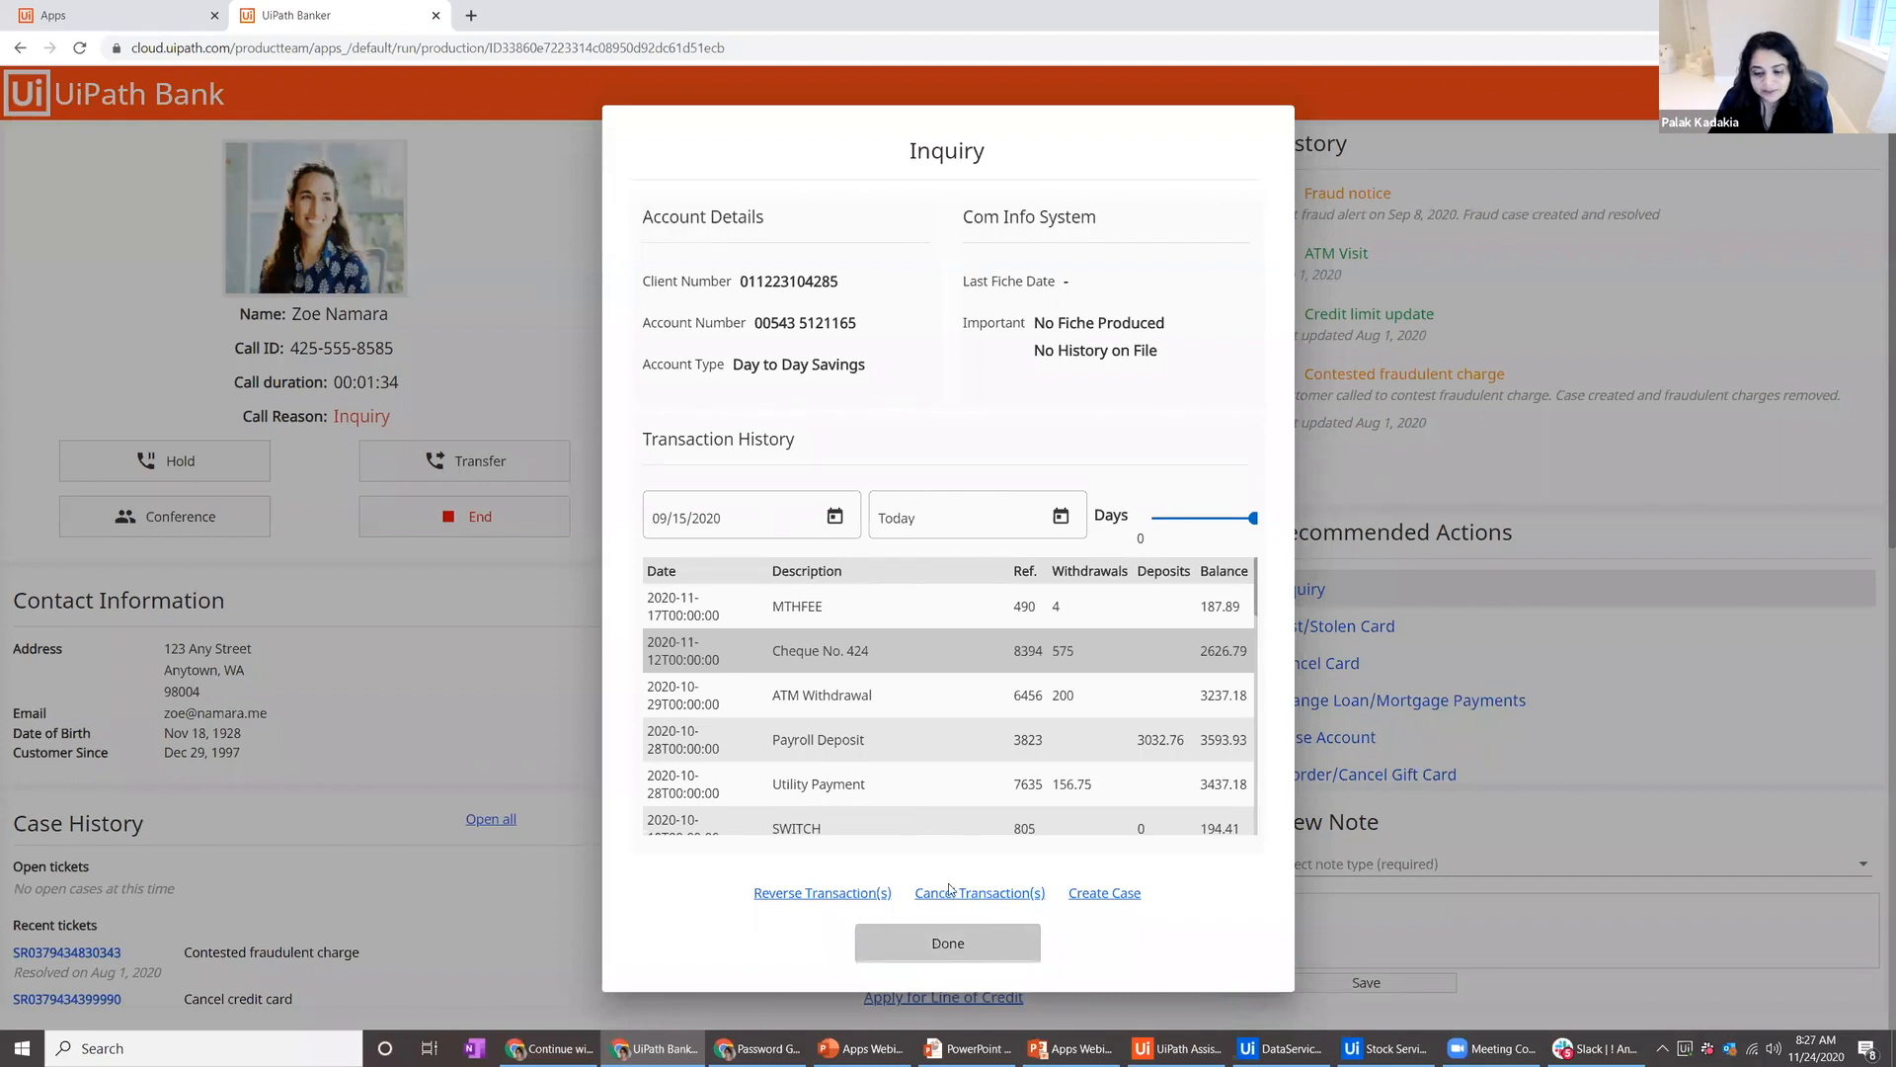
click(948, 942)
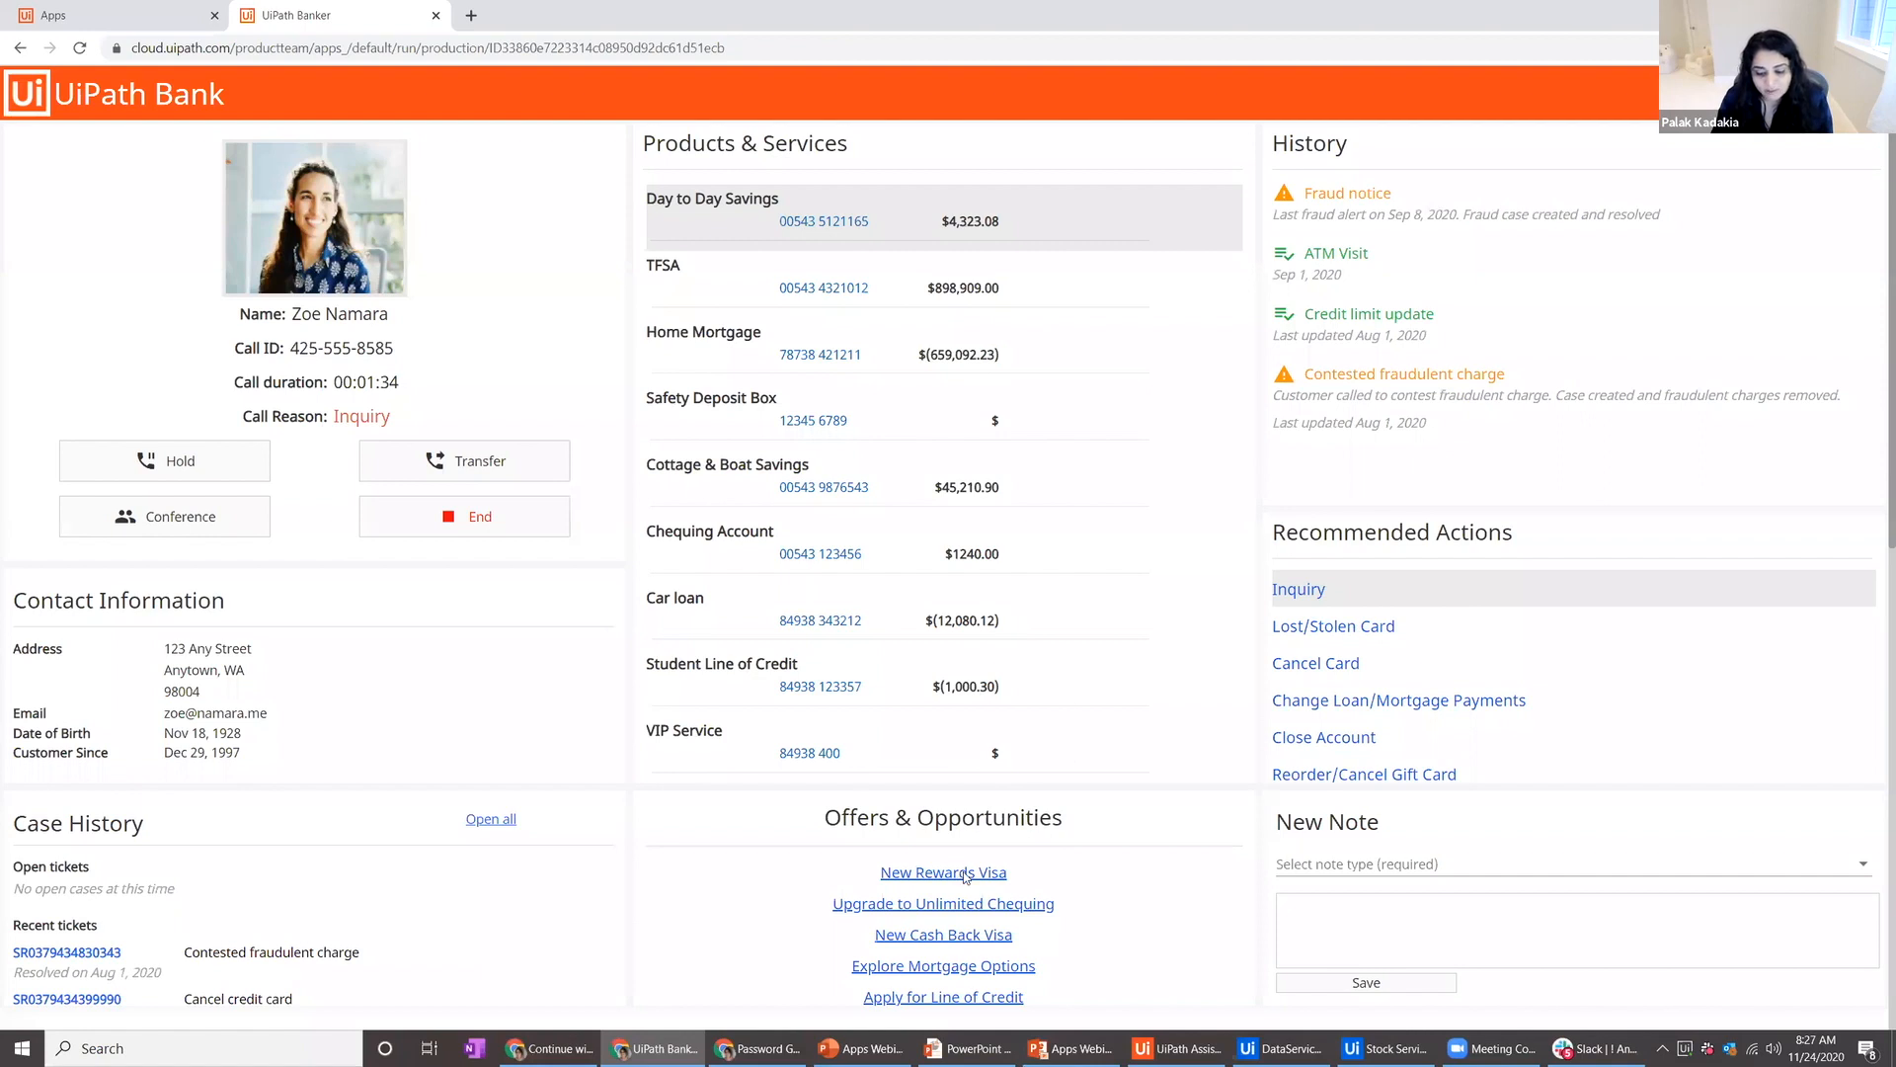
mouse_move(950, 931)
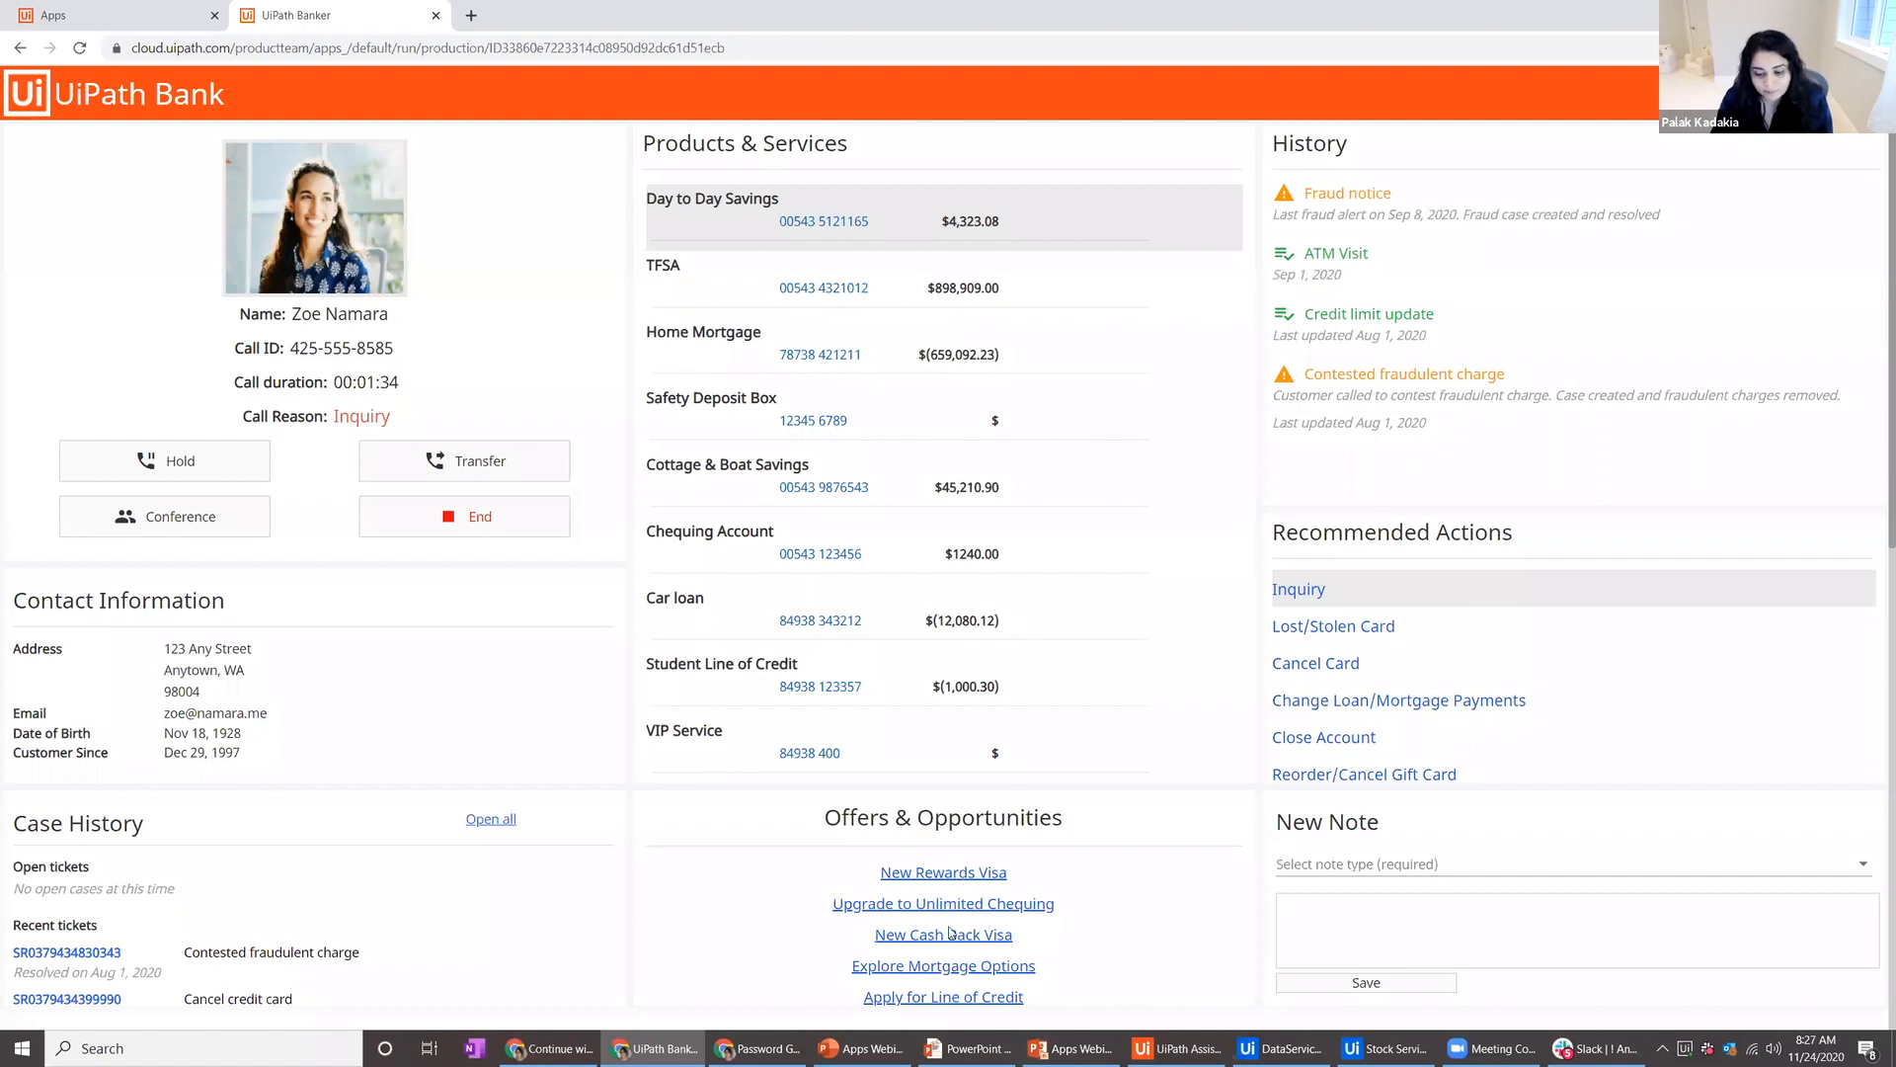
Start a New Rewards Visa application from Offers & Opportunities
click(944, 873)
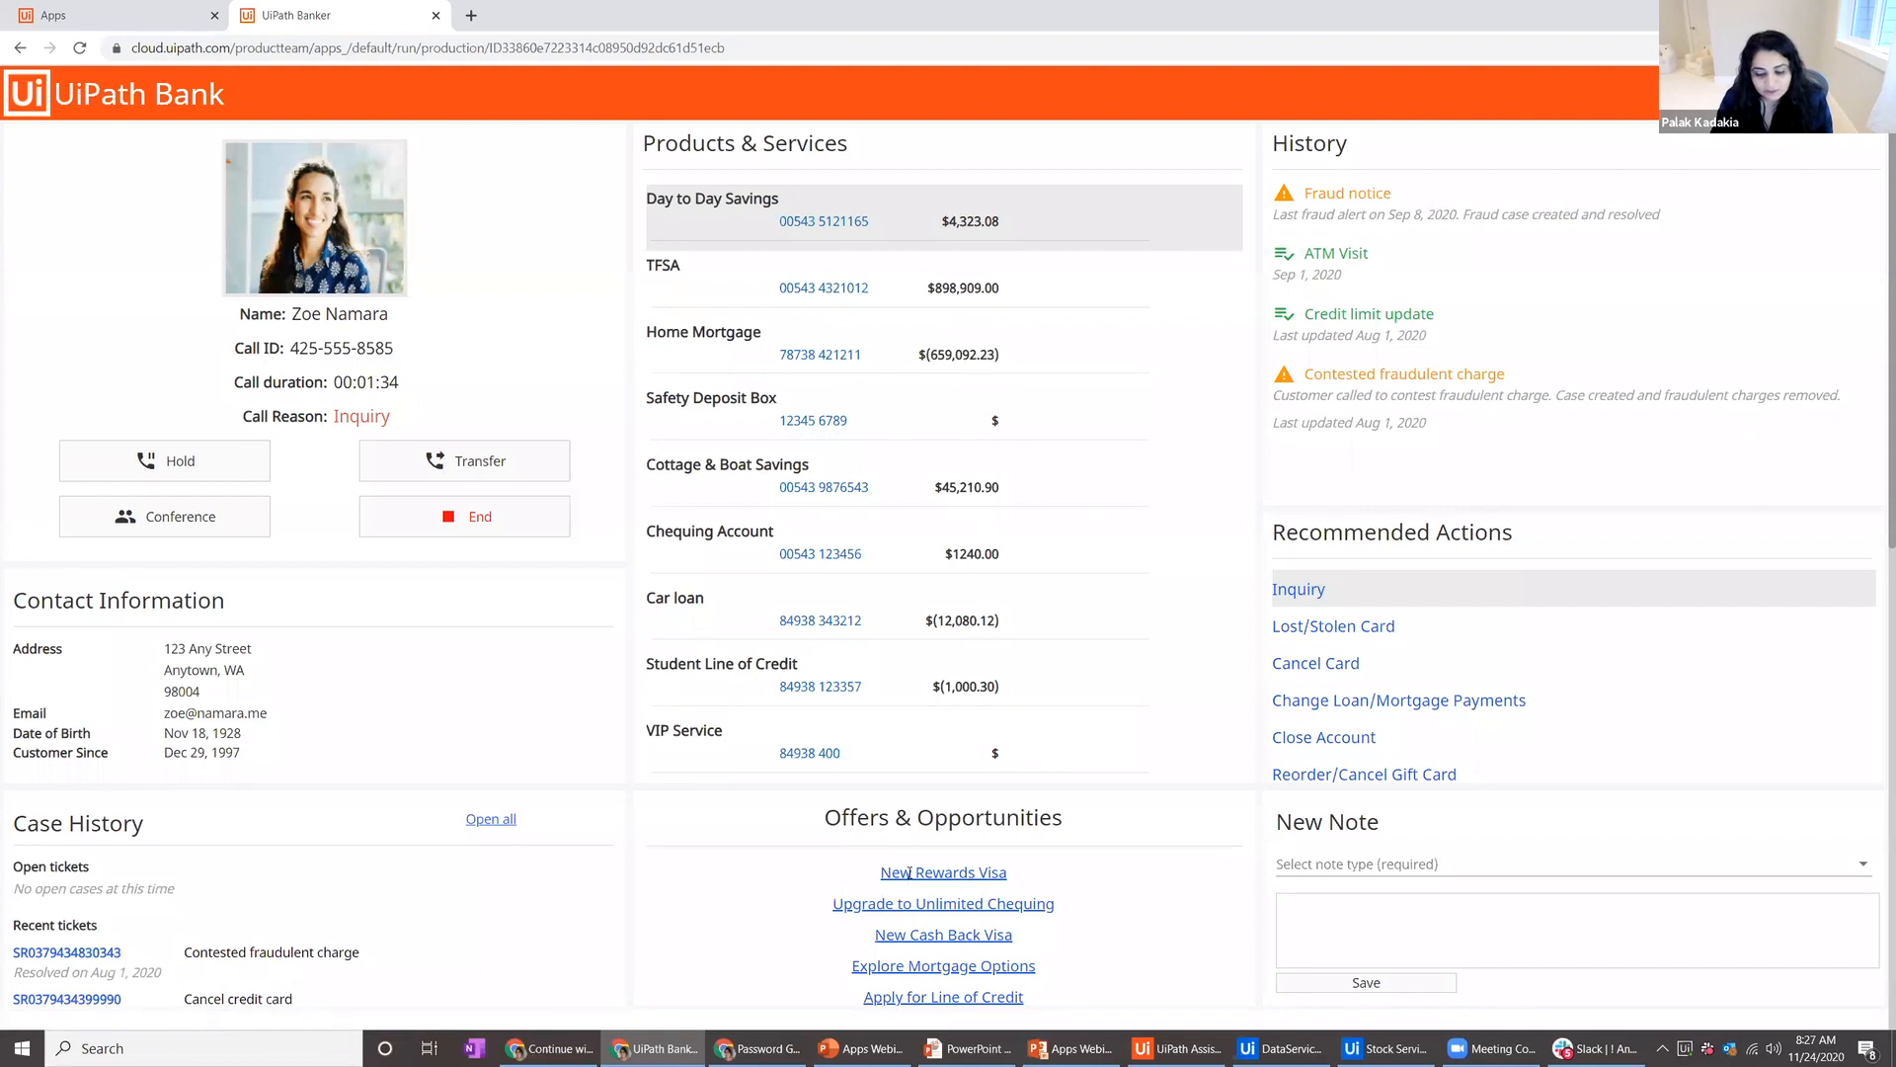
click(944, 873)
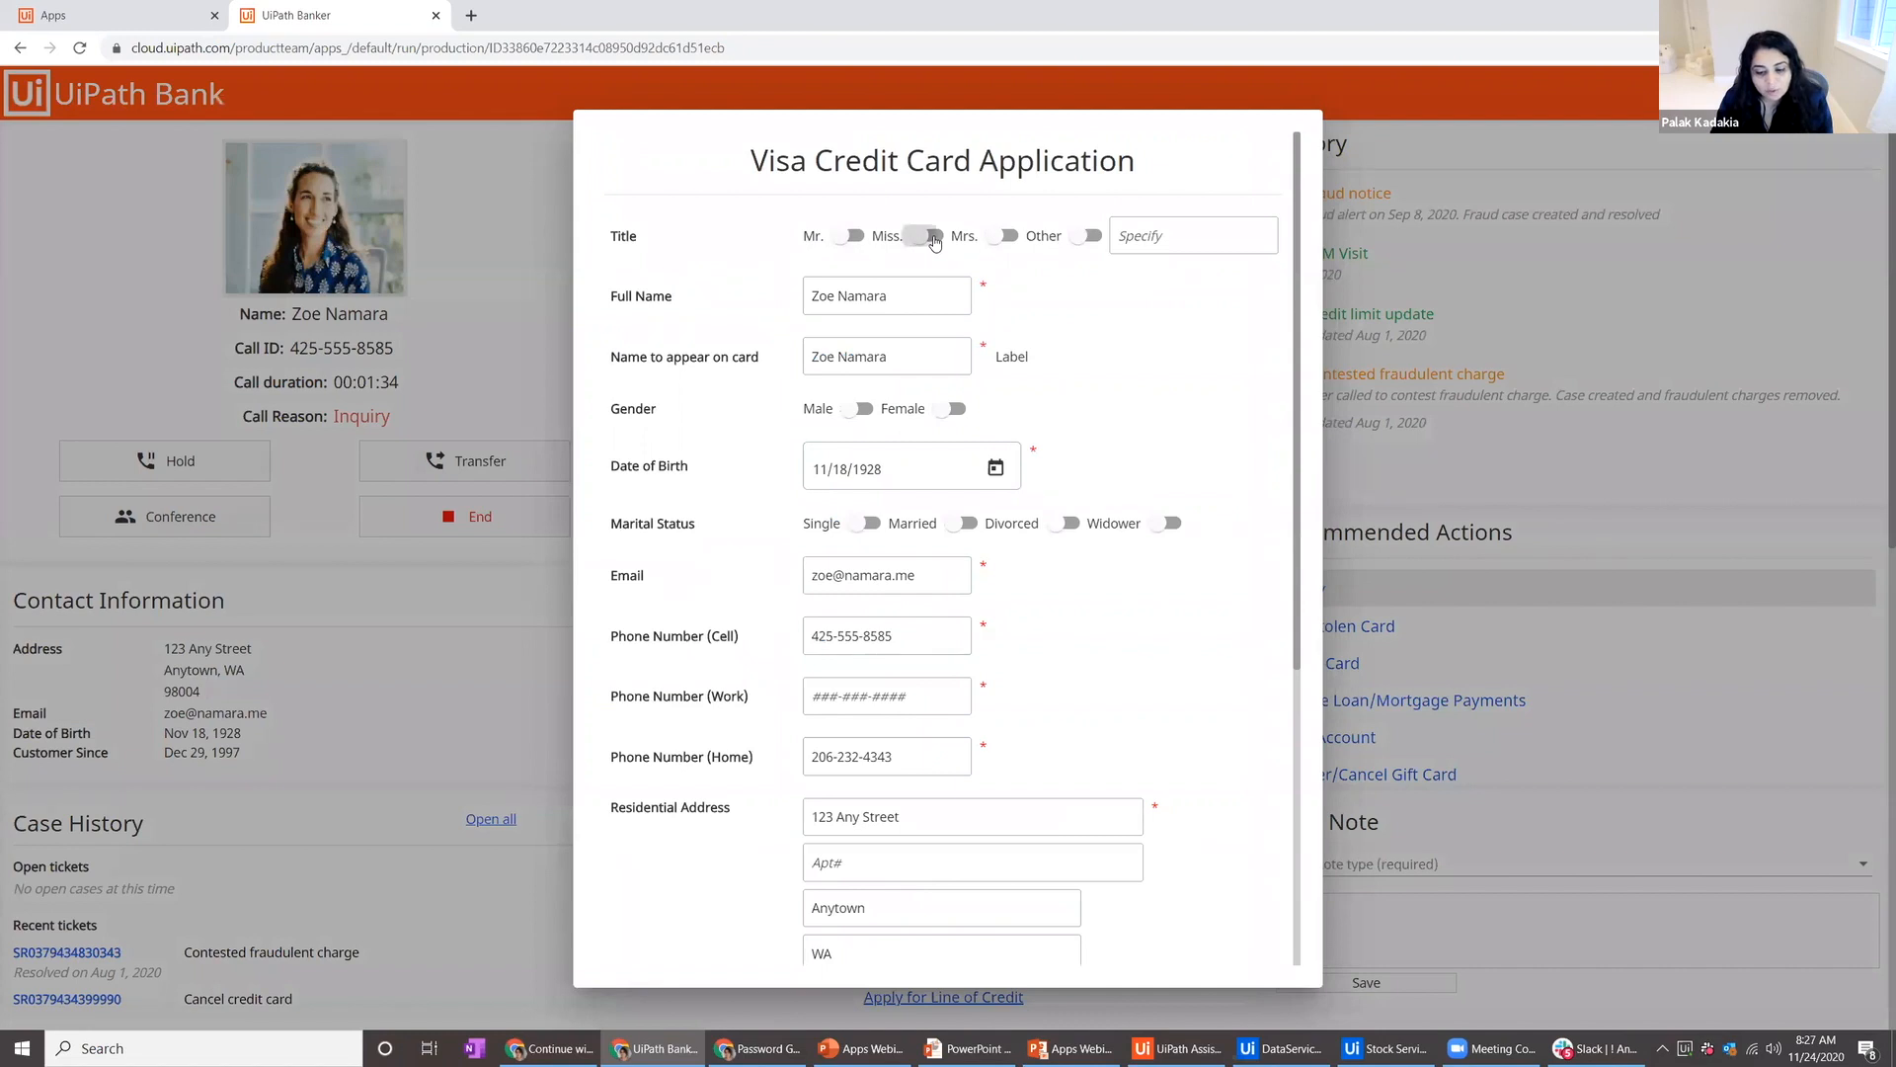
Set the applicant's title on the prefilled Visa form and submit the application
click(934, 235)
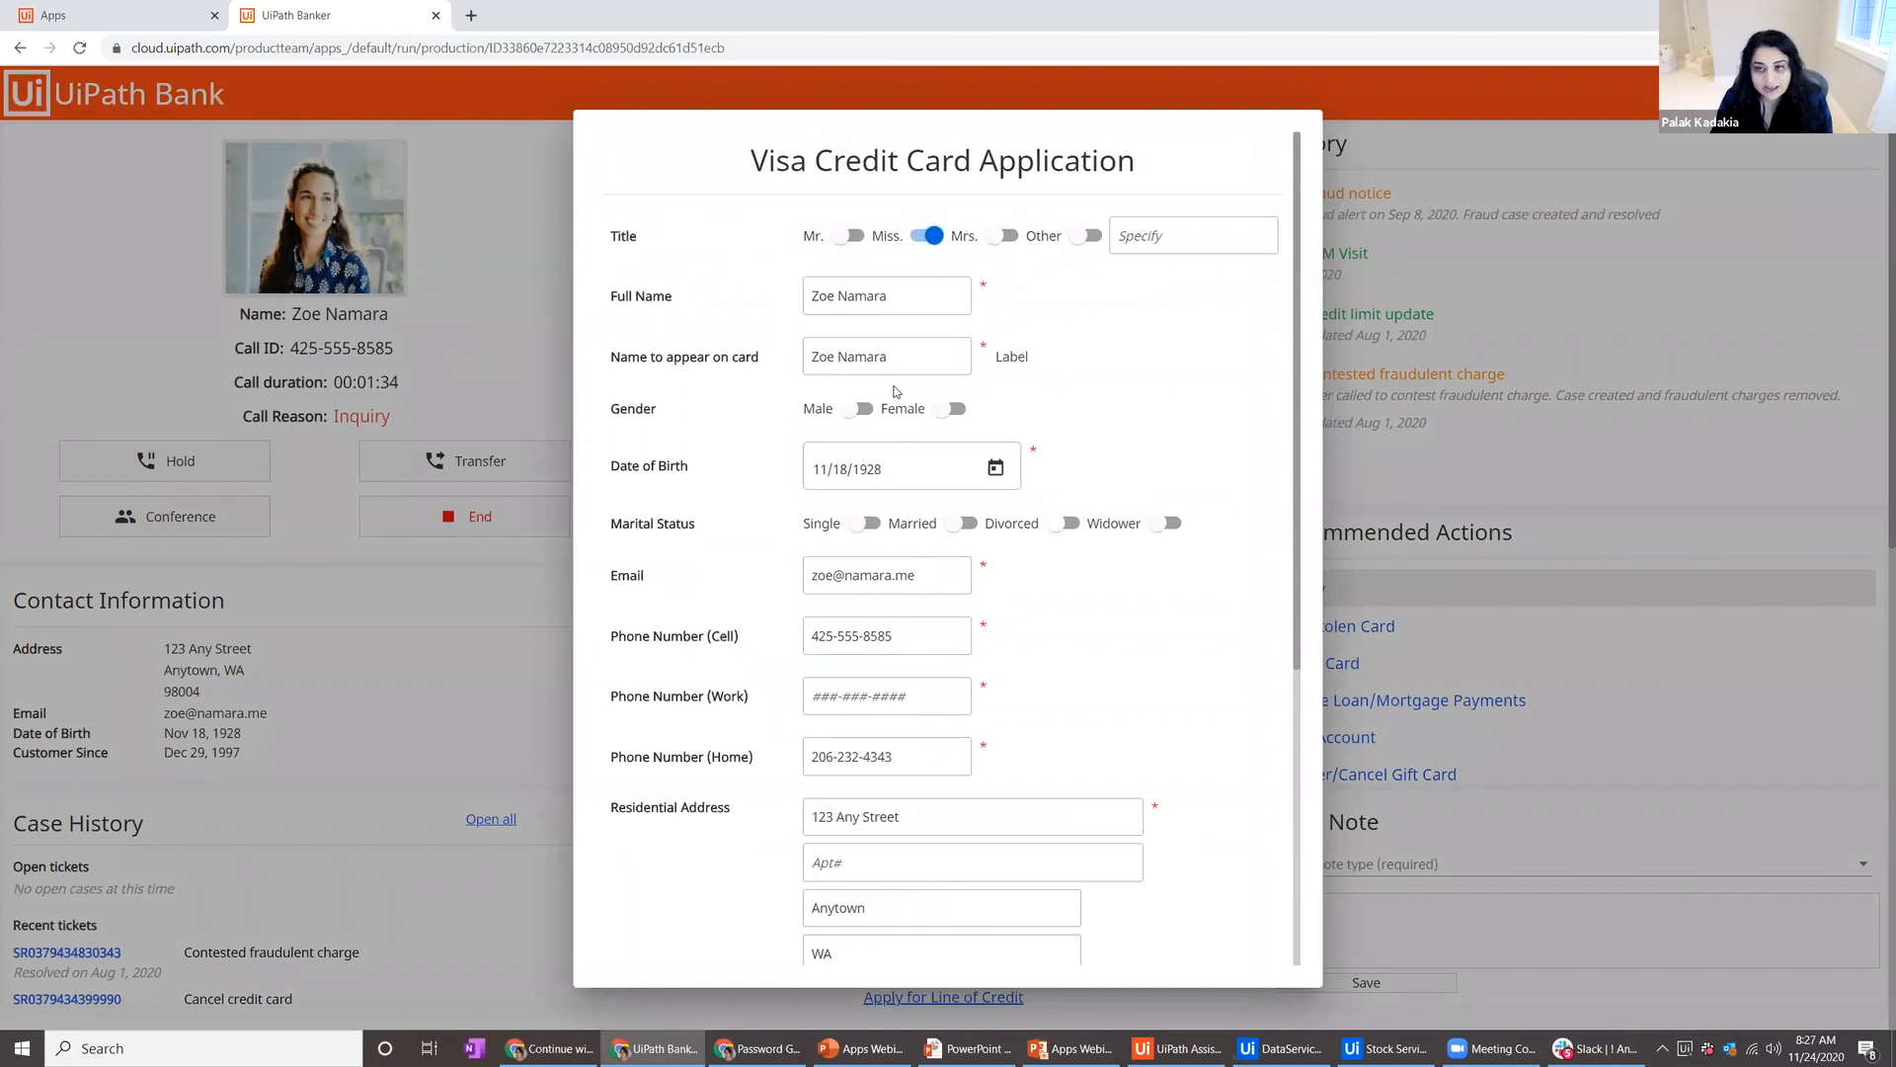
scroll(down, 3)
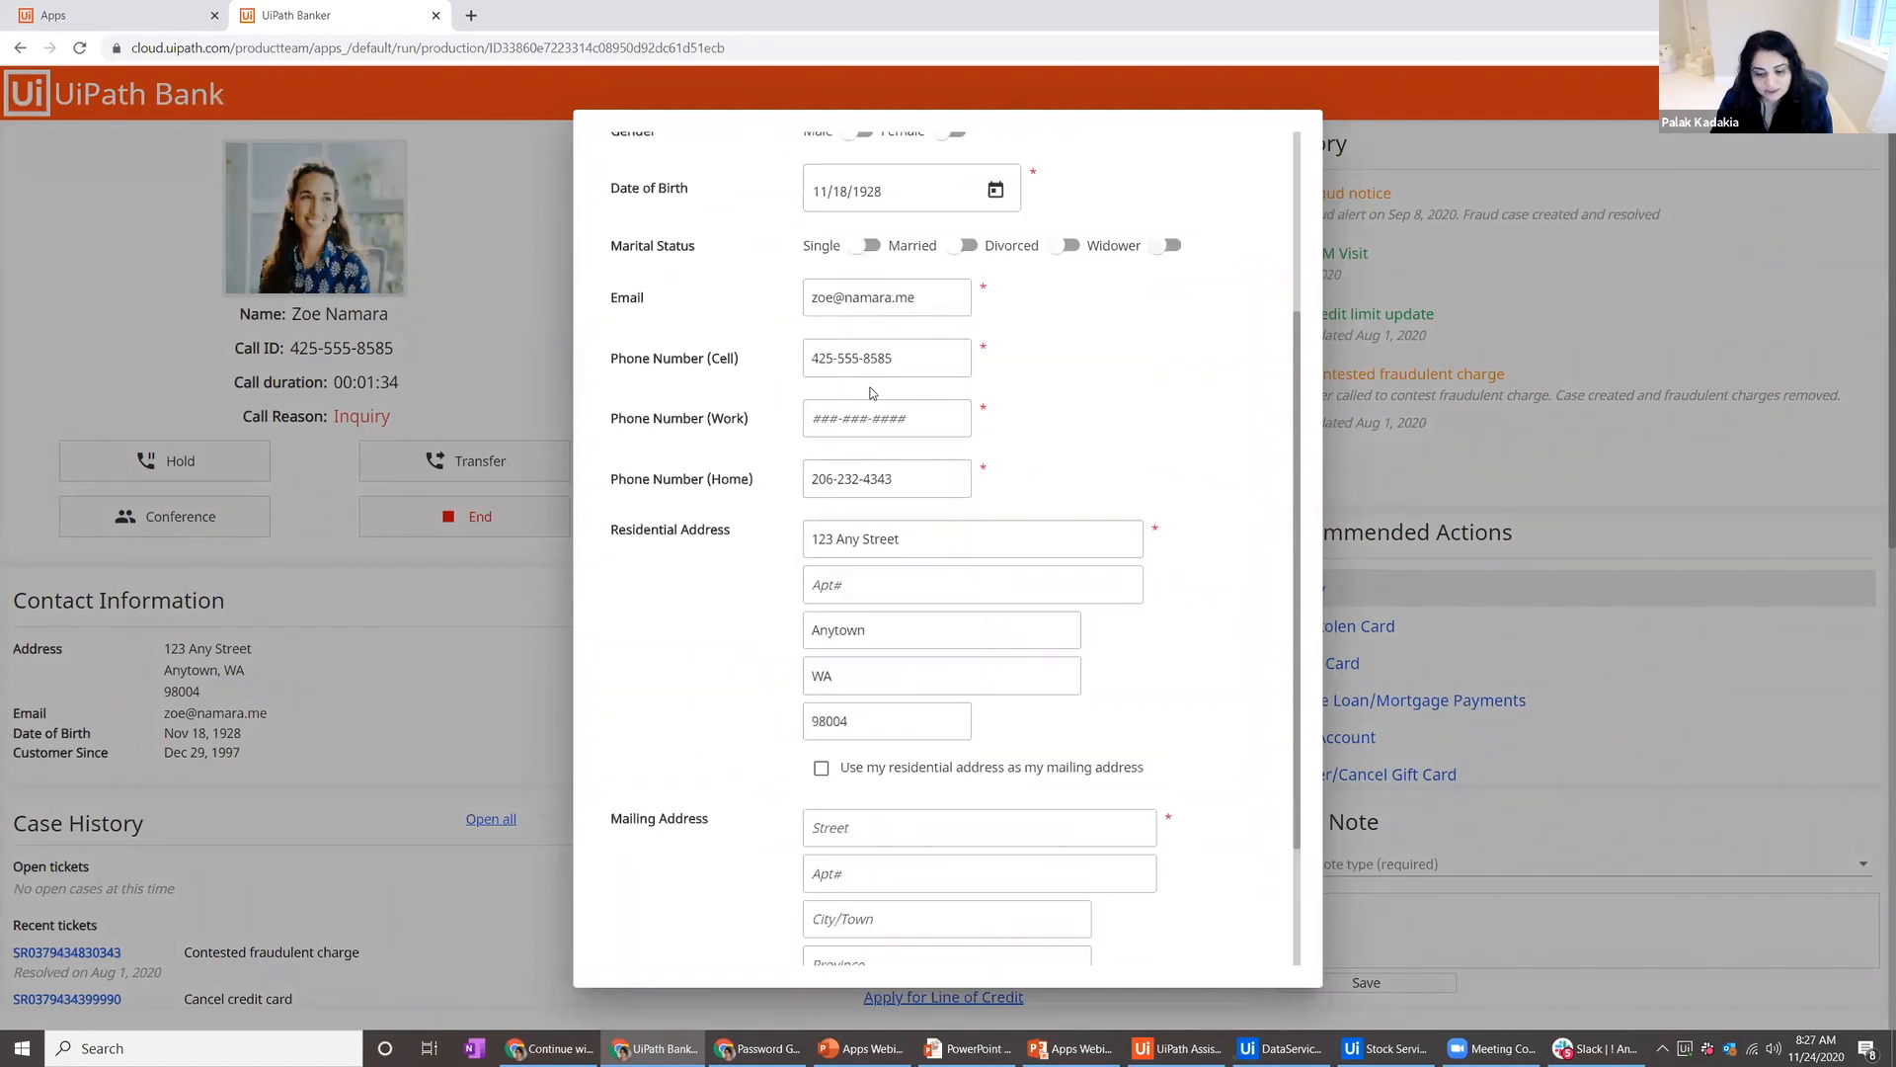
scroll(down, 3)
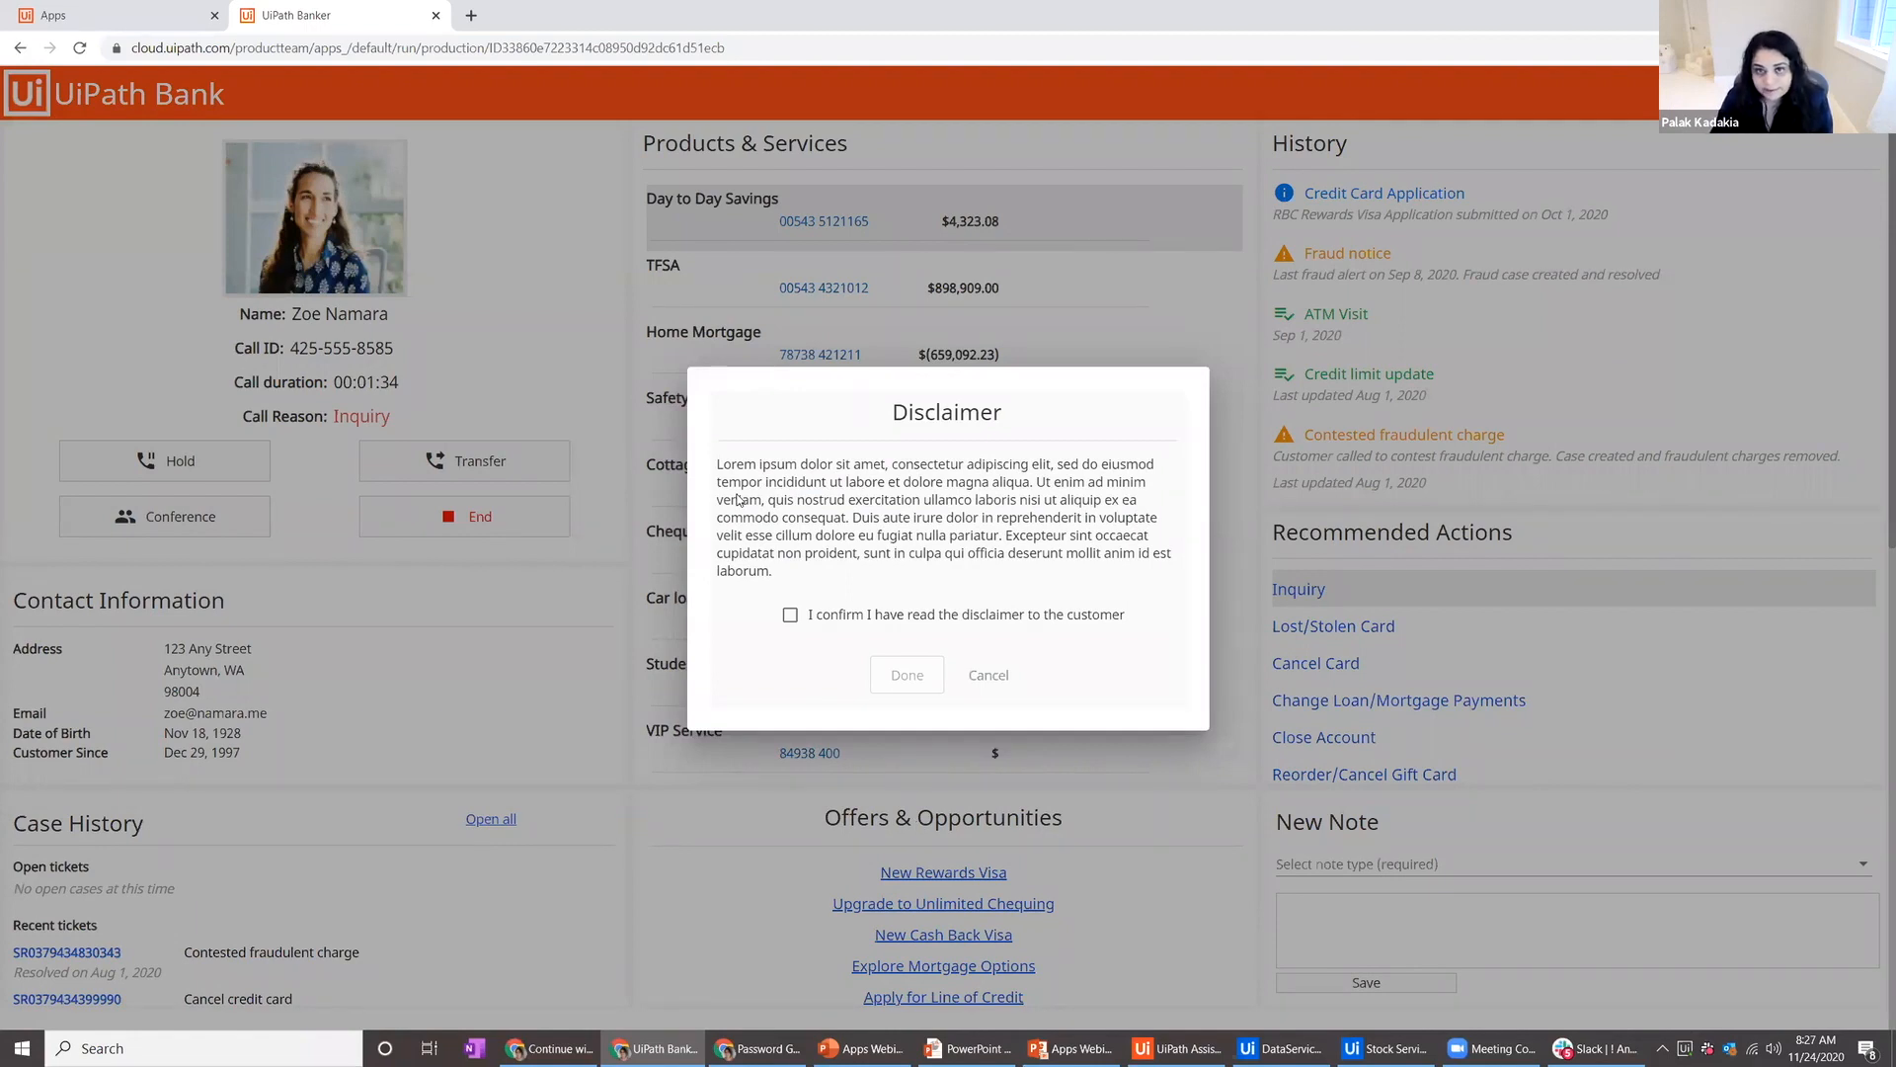
mouse_move(834, 545)
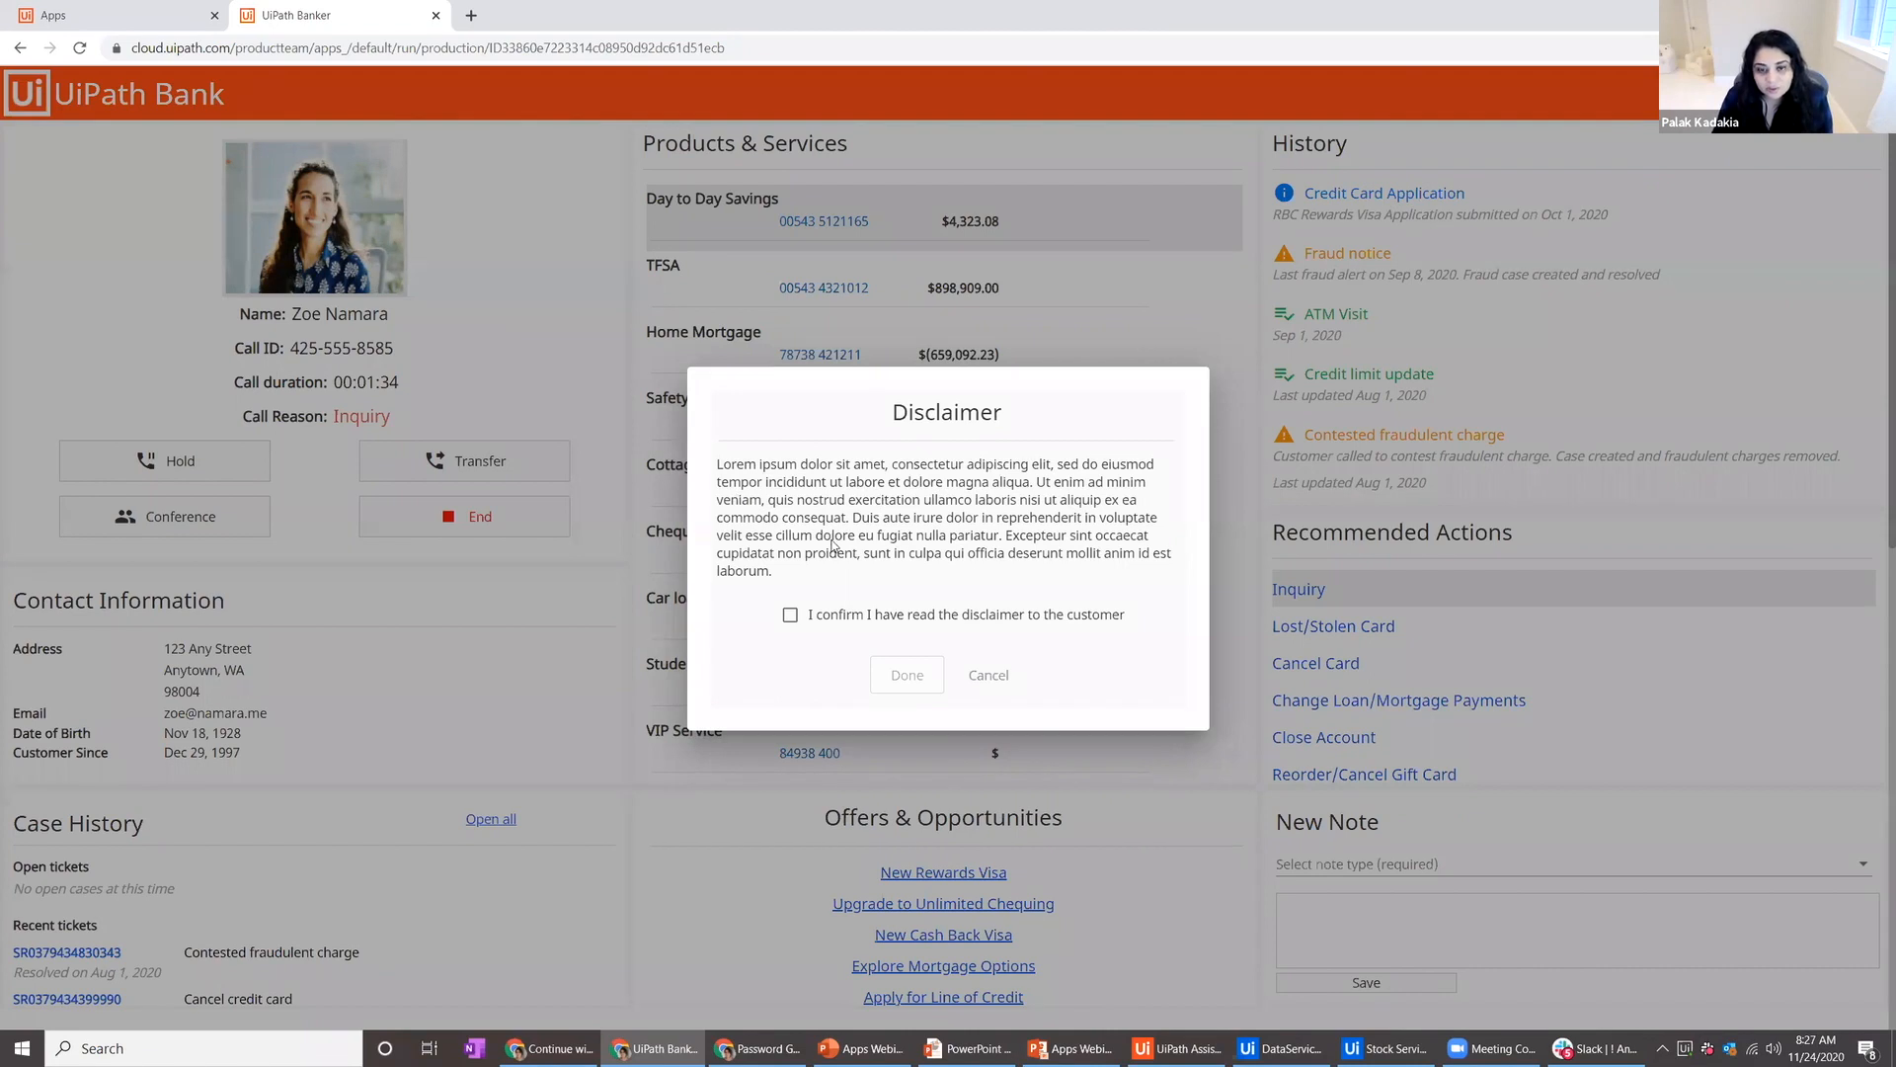
Confirm the disclaimer was read to the customer and finish with Done
click(790, 614)
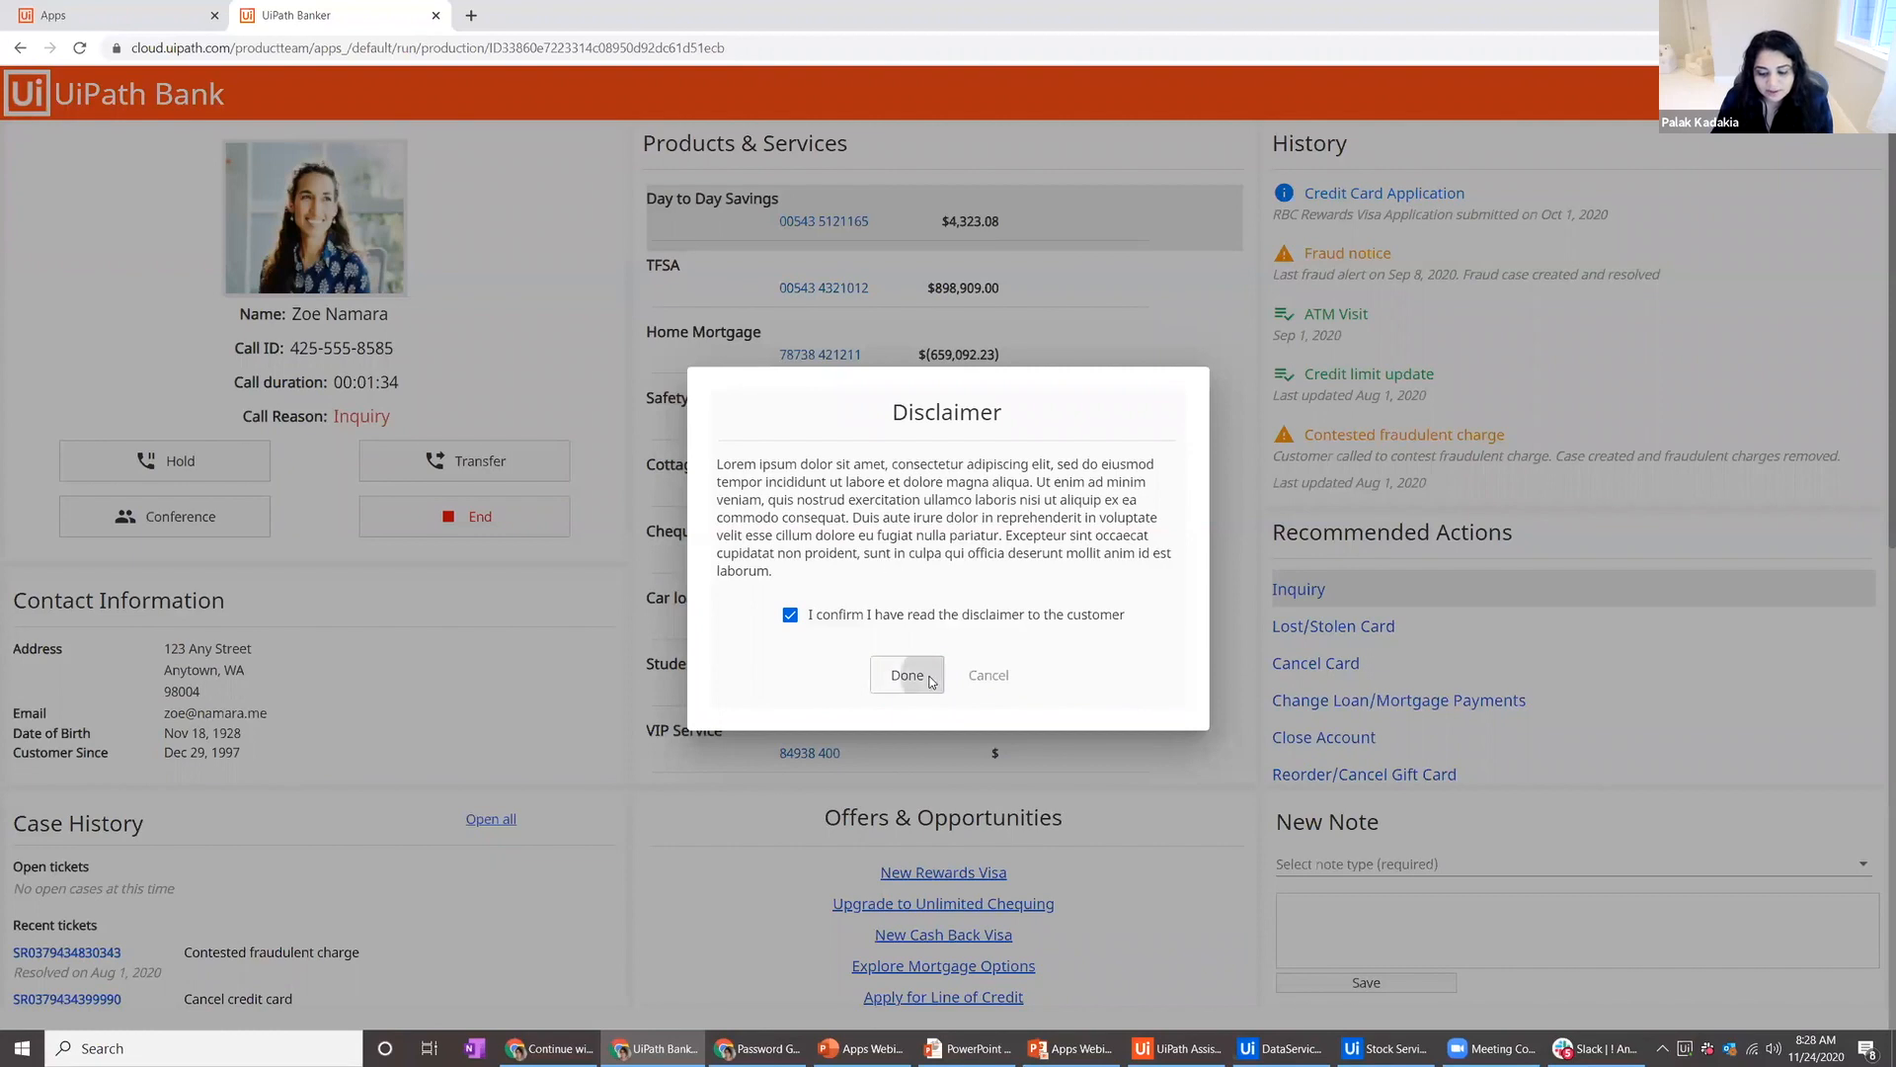
click(907, 676)
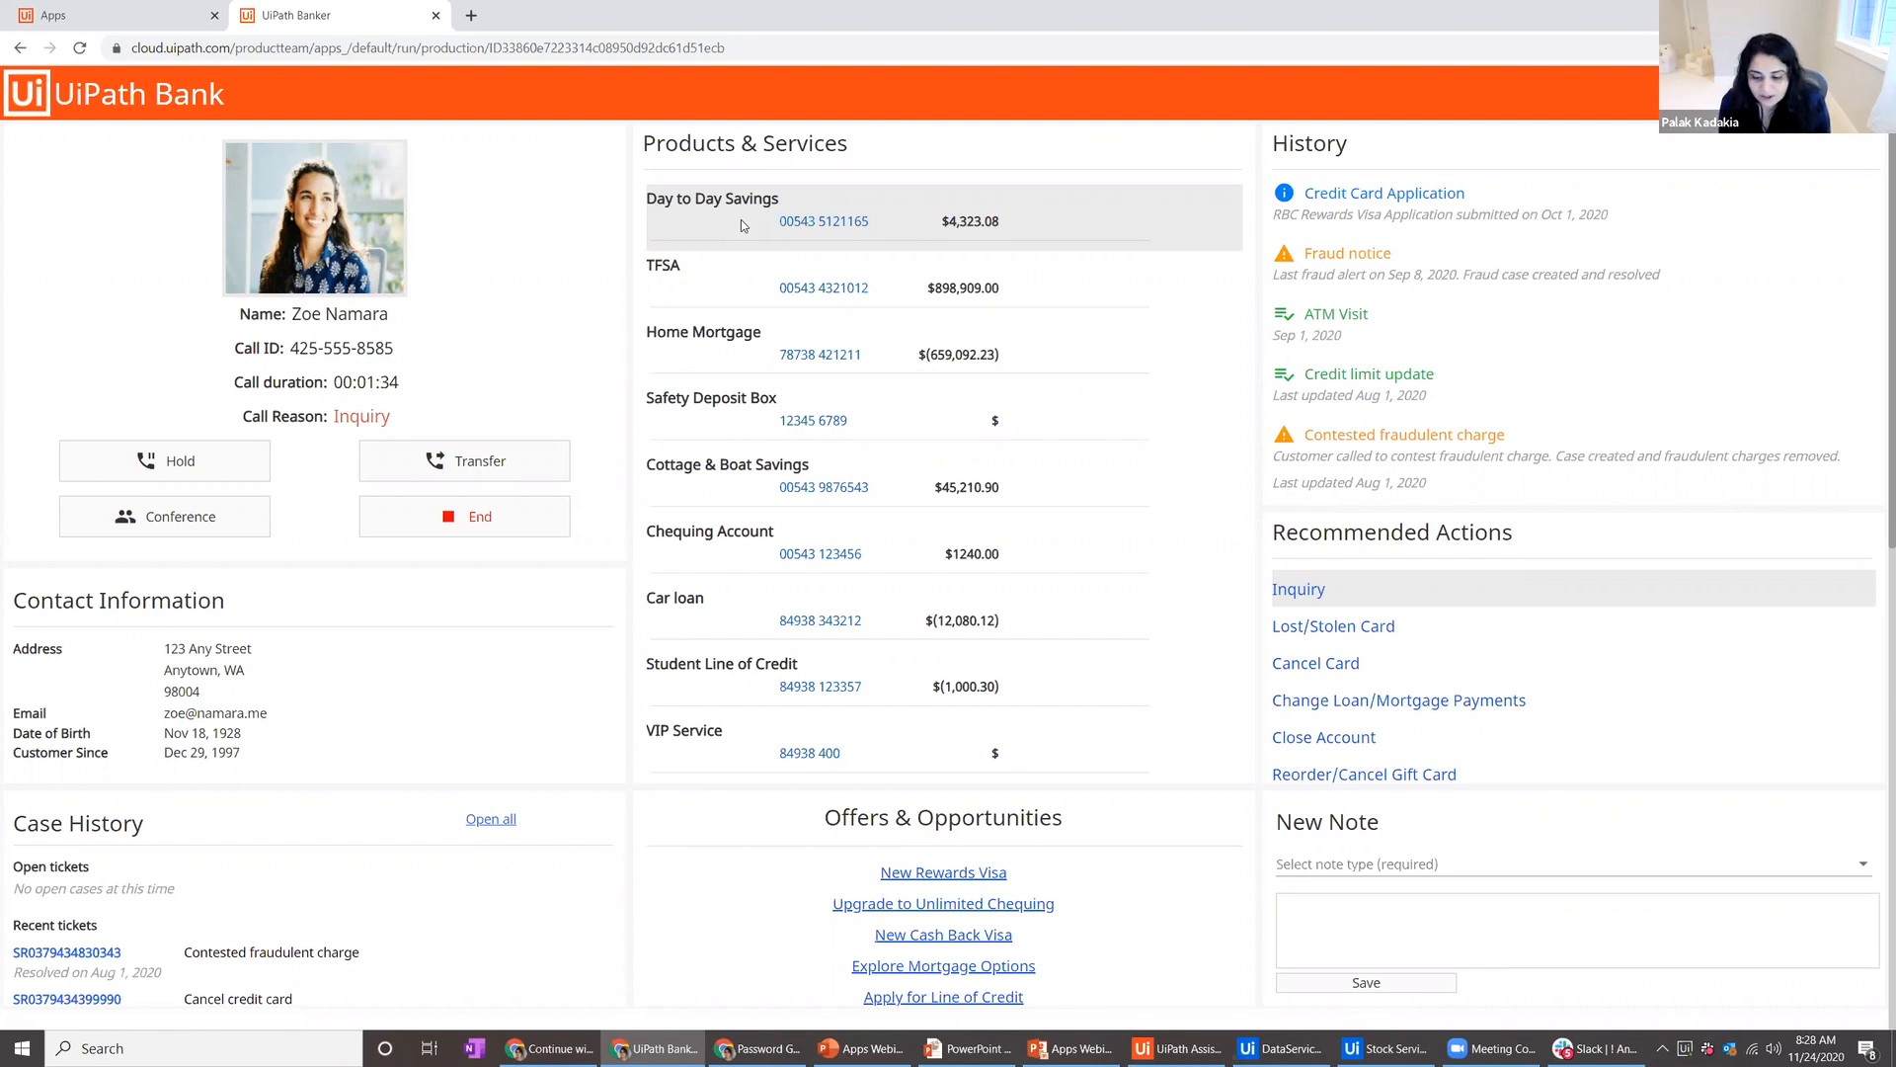
mouse_move(1323, 601)
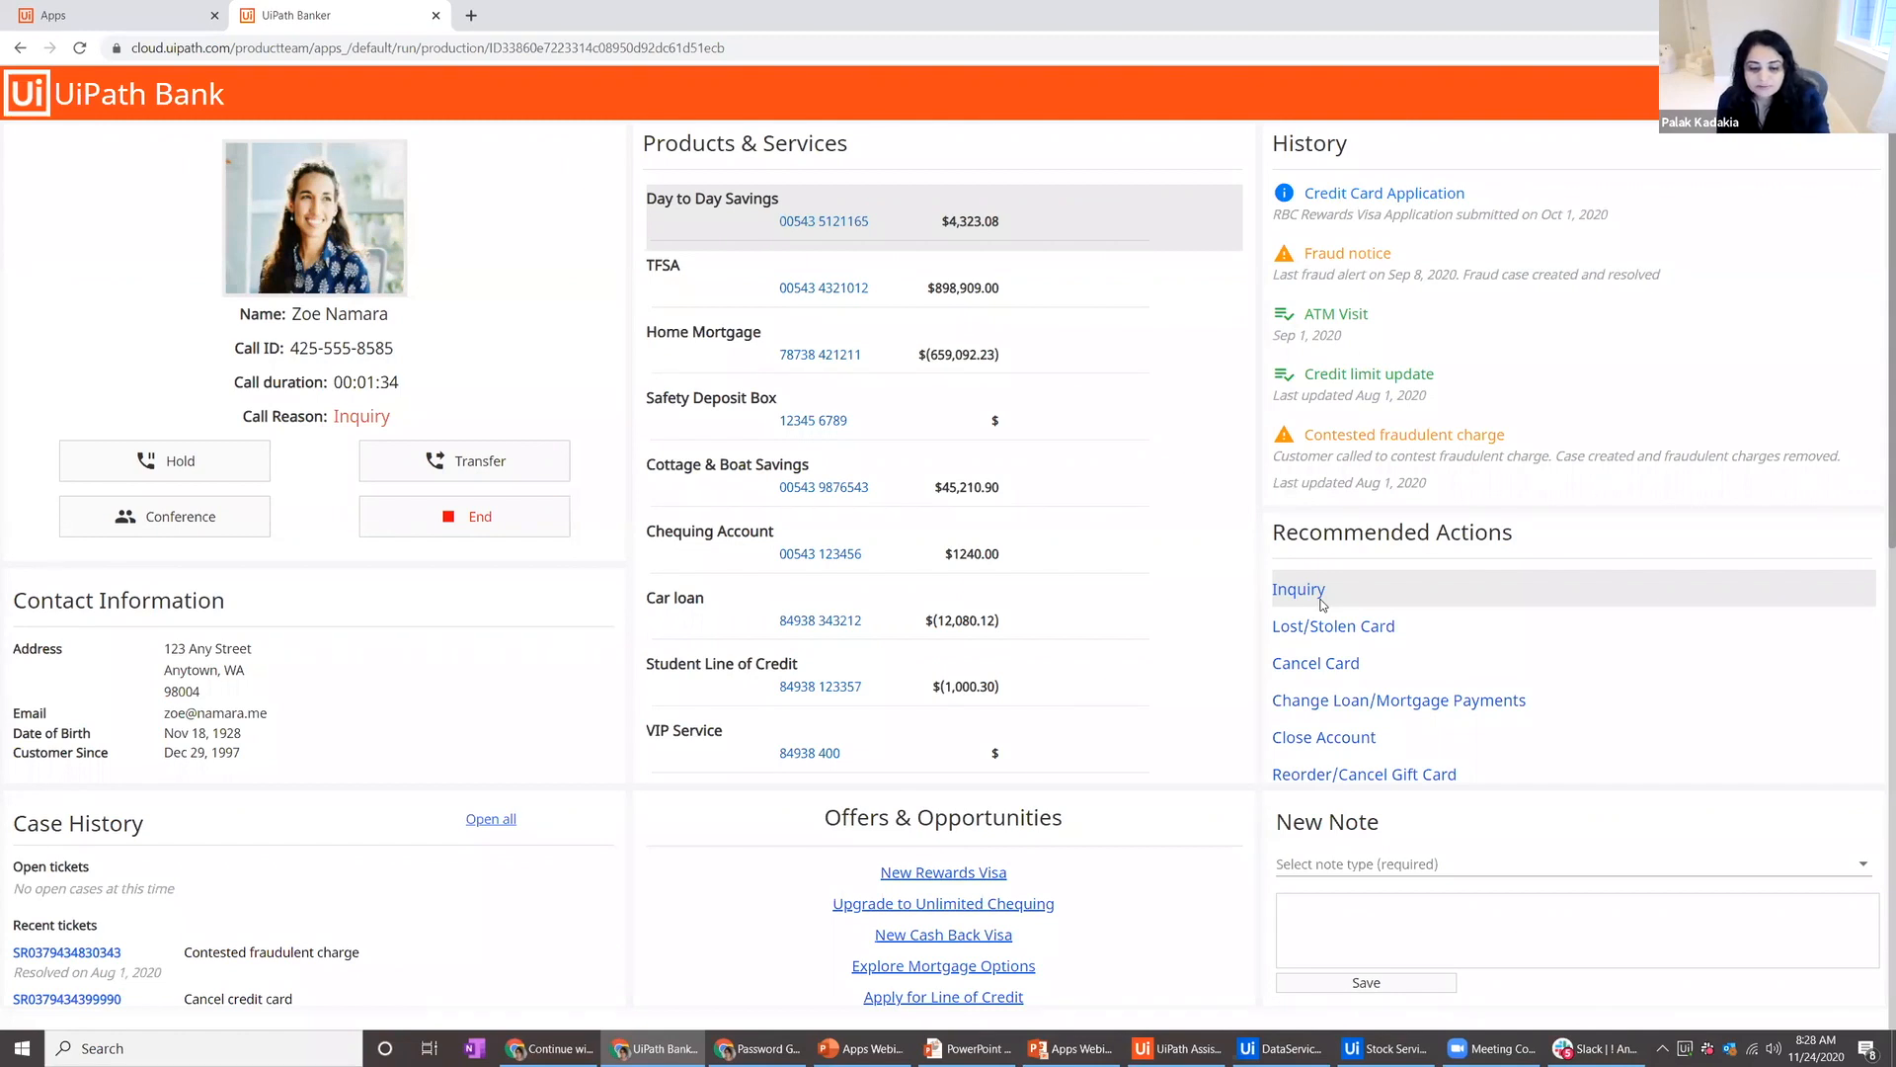
mouse_move(1395, 490)
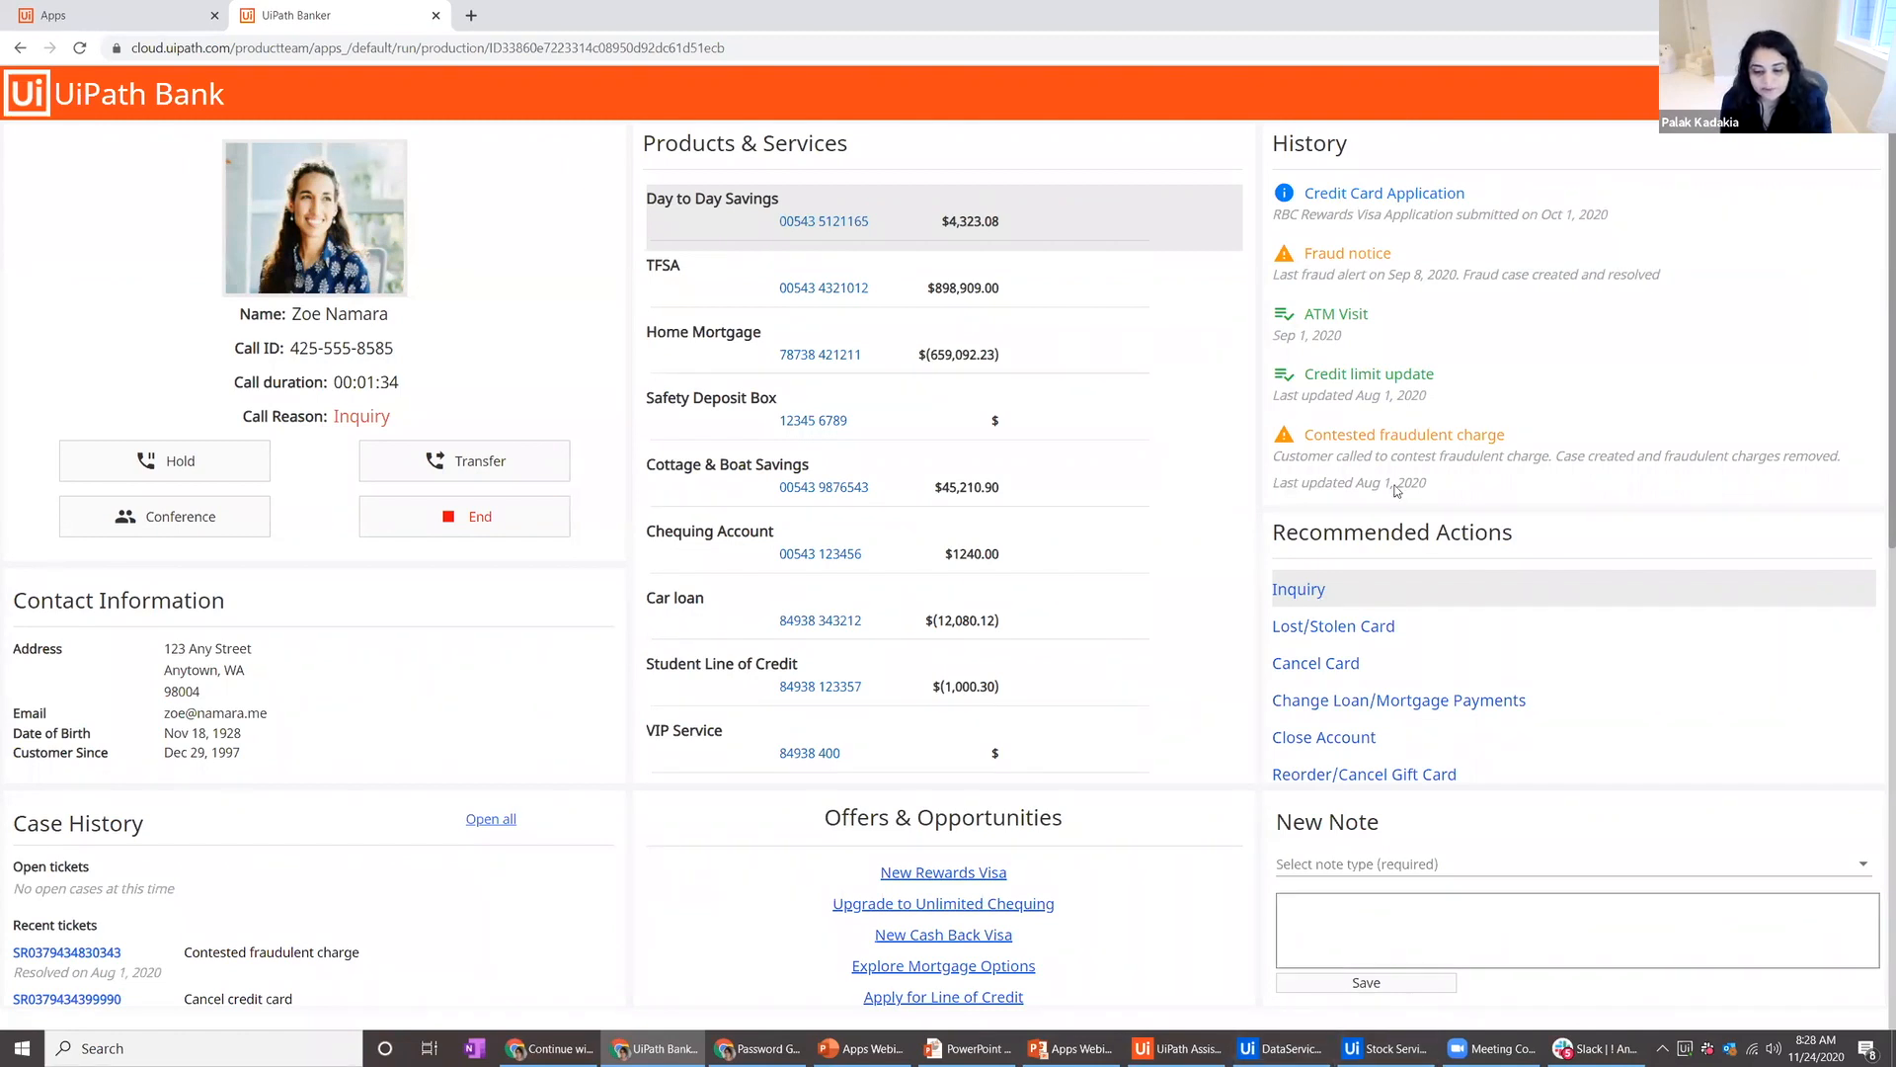
mouse_move(1407, 666)
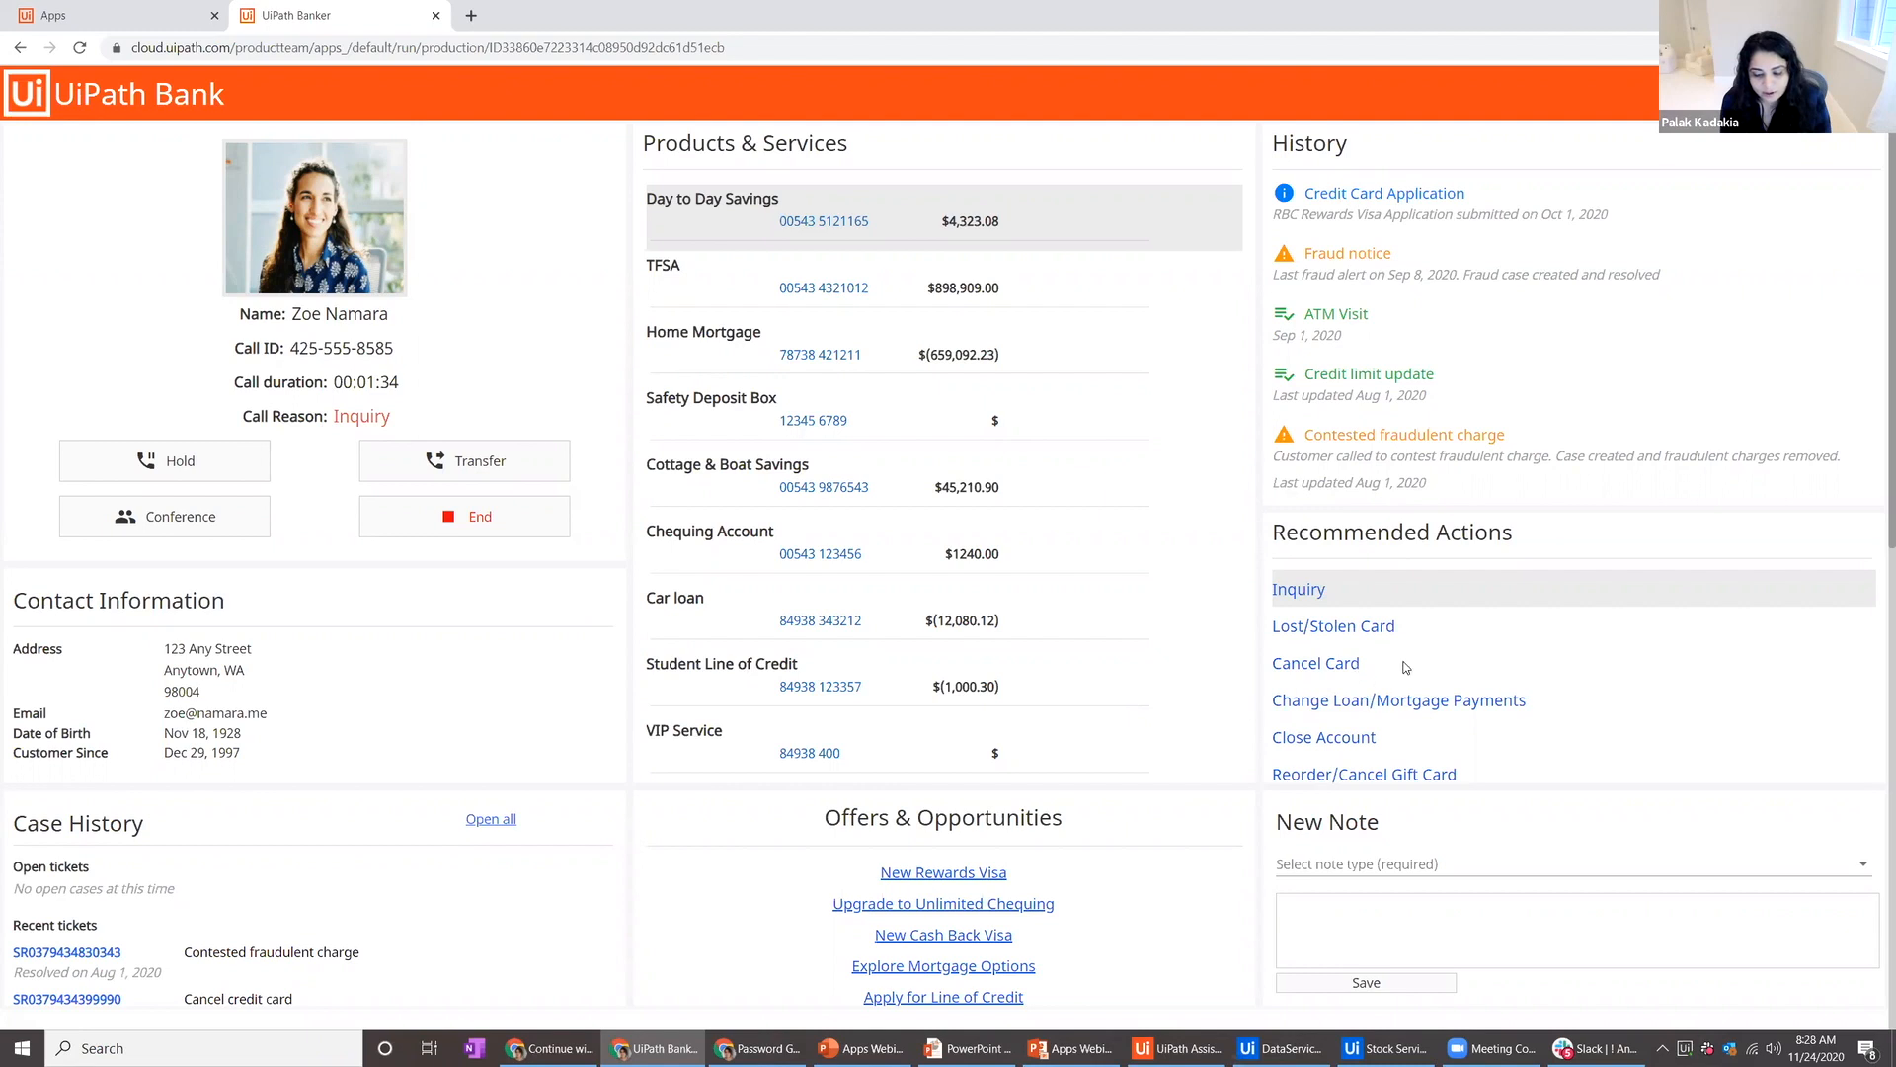
mouse_move(1391, 640)
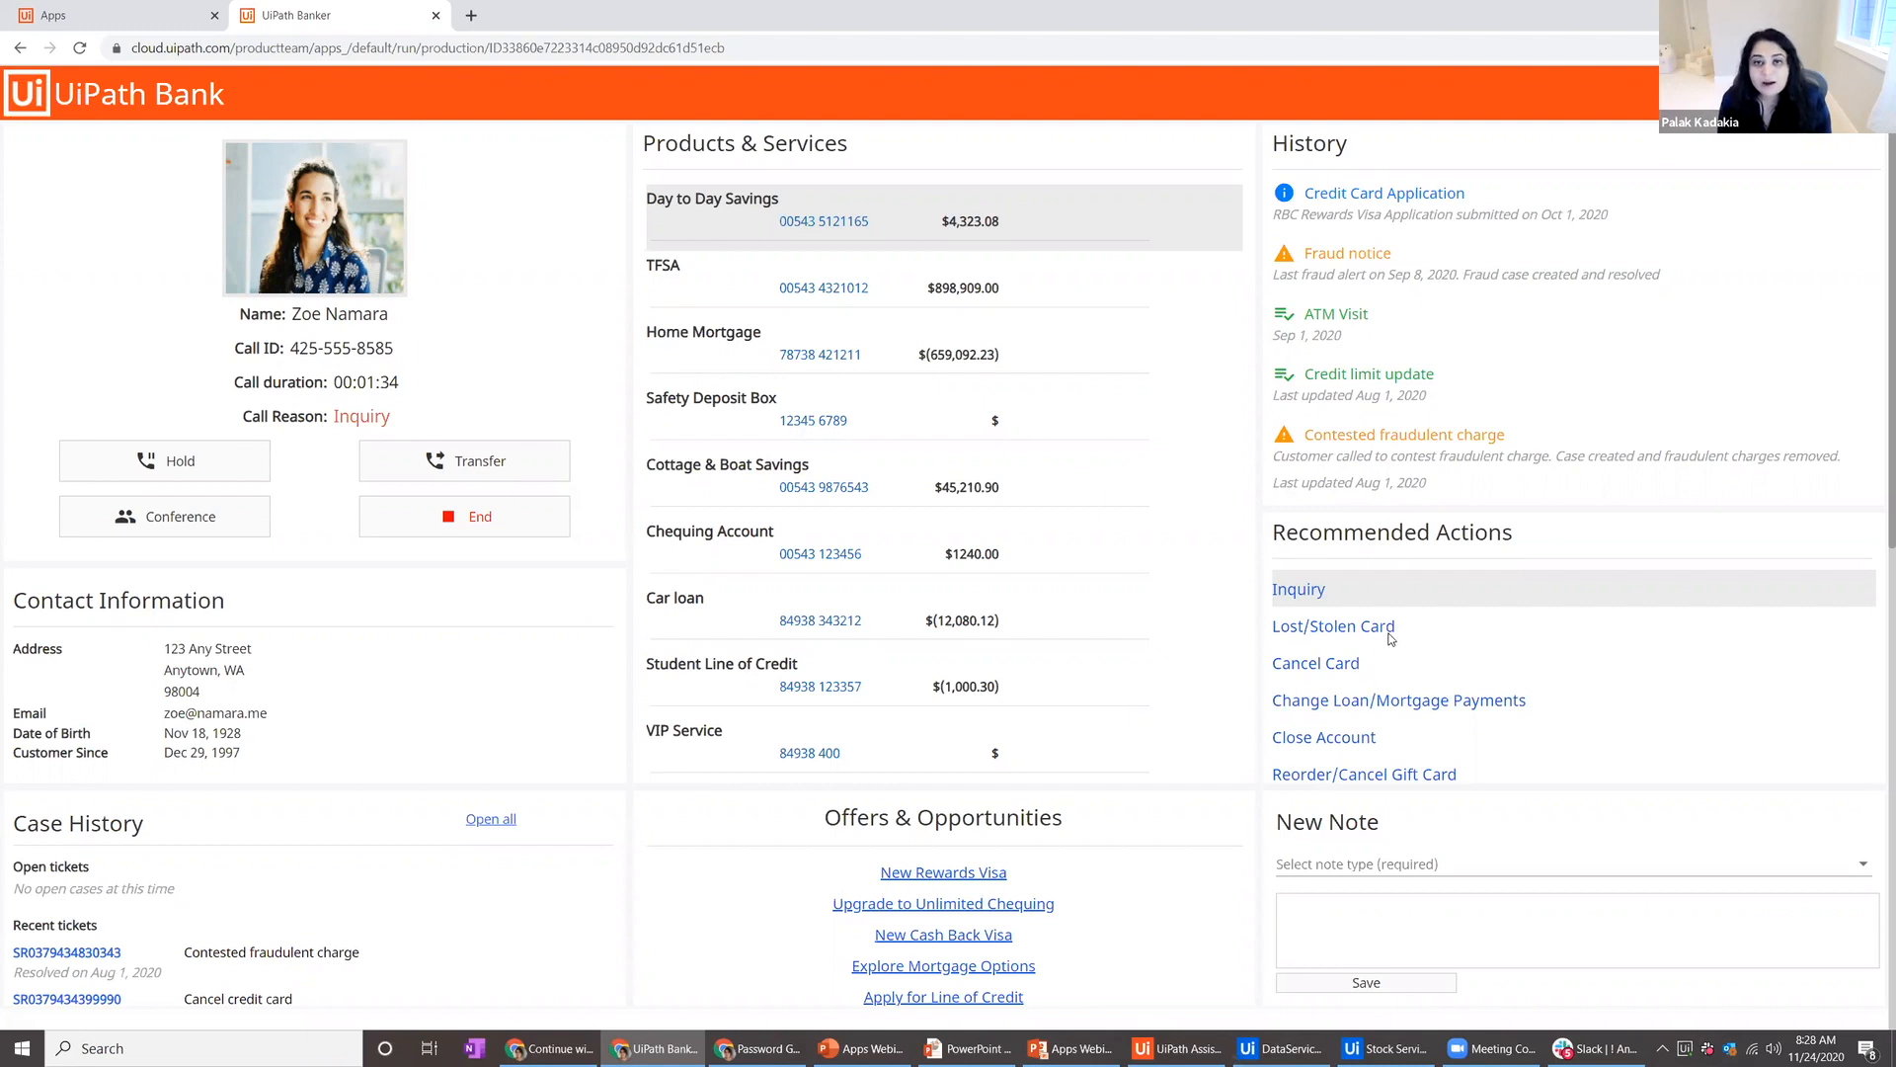